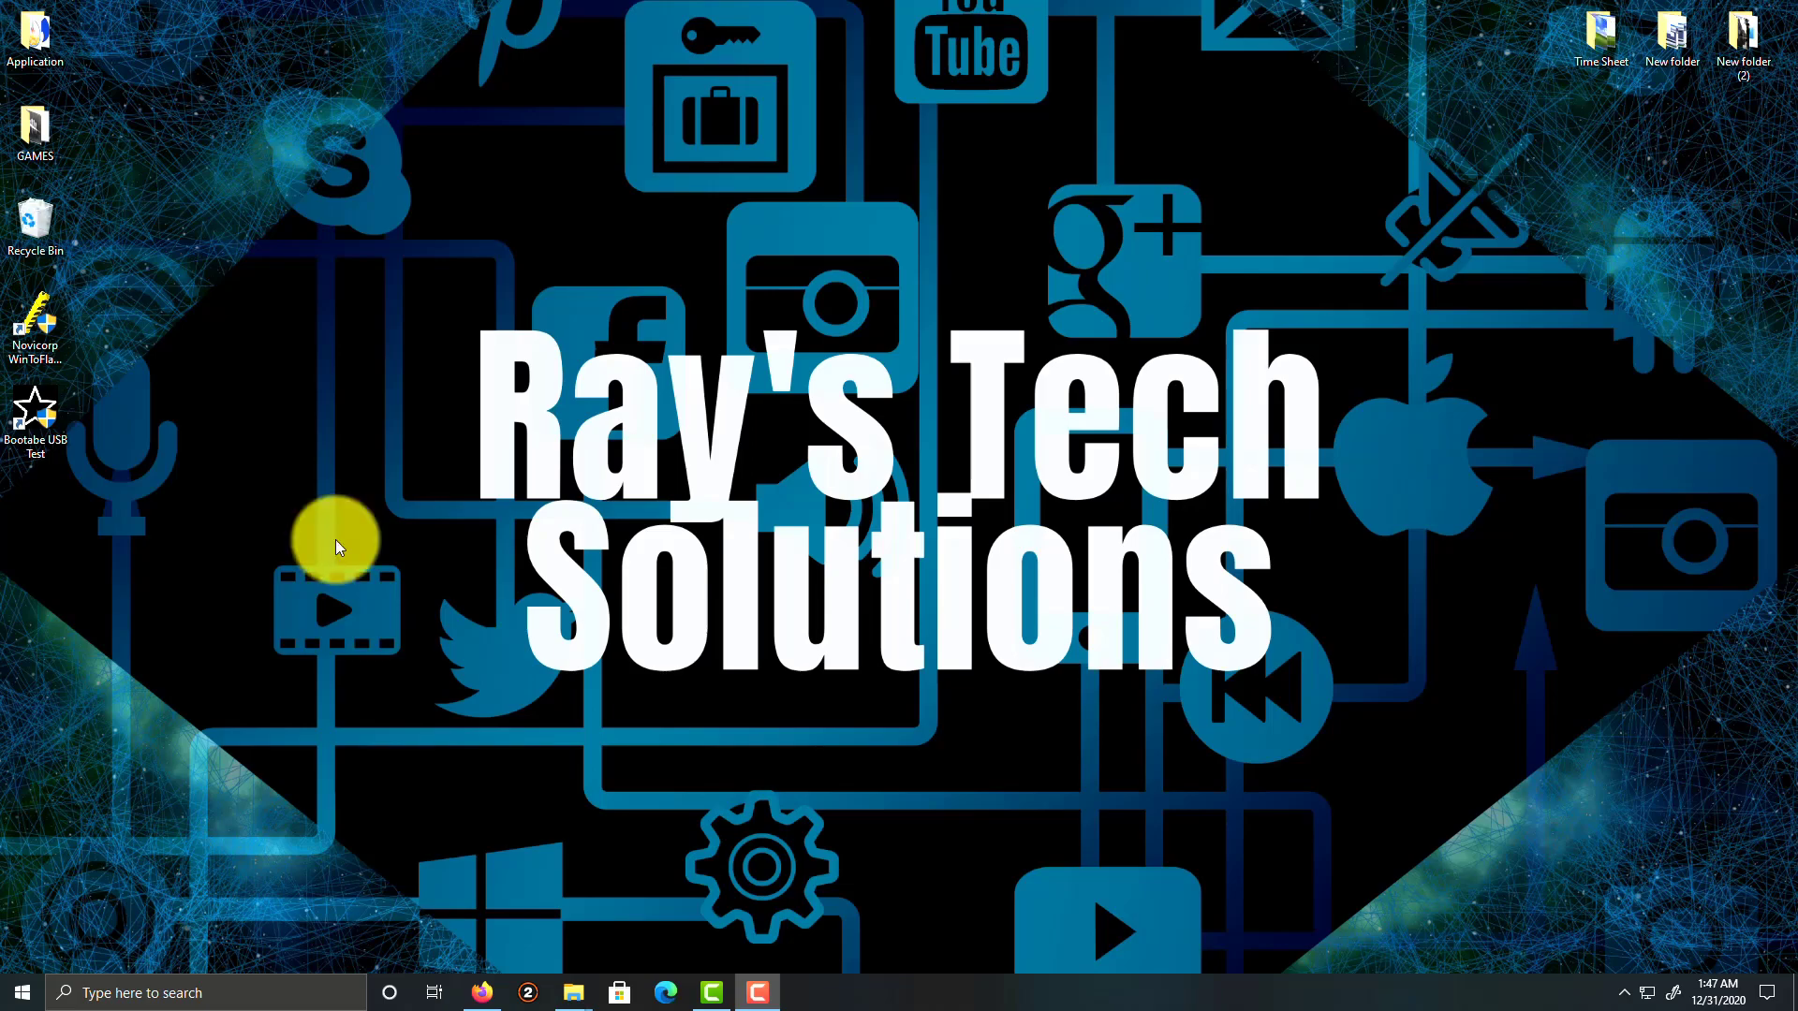
Launch WinToFlash from its desktop shortcut, dismiss the warning and start the Windows Setup Bootable USB wizard
{"action": "left_click", "coordinate": [41, 339]}
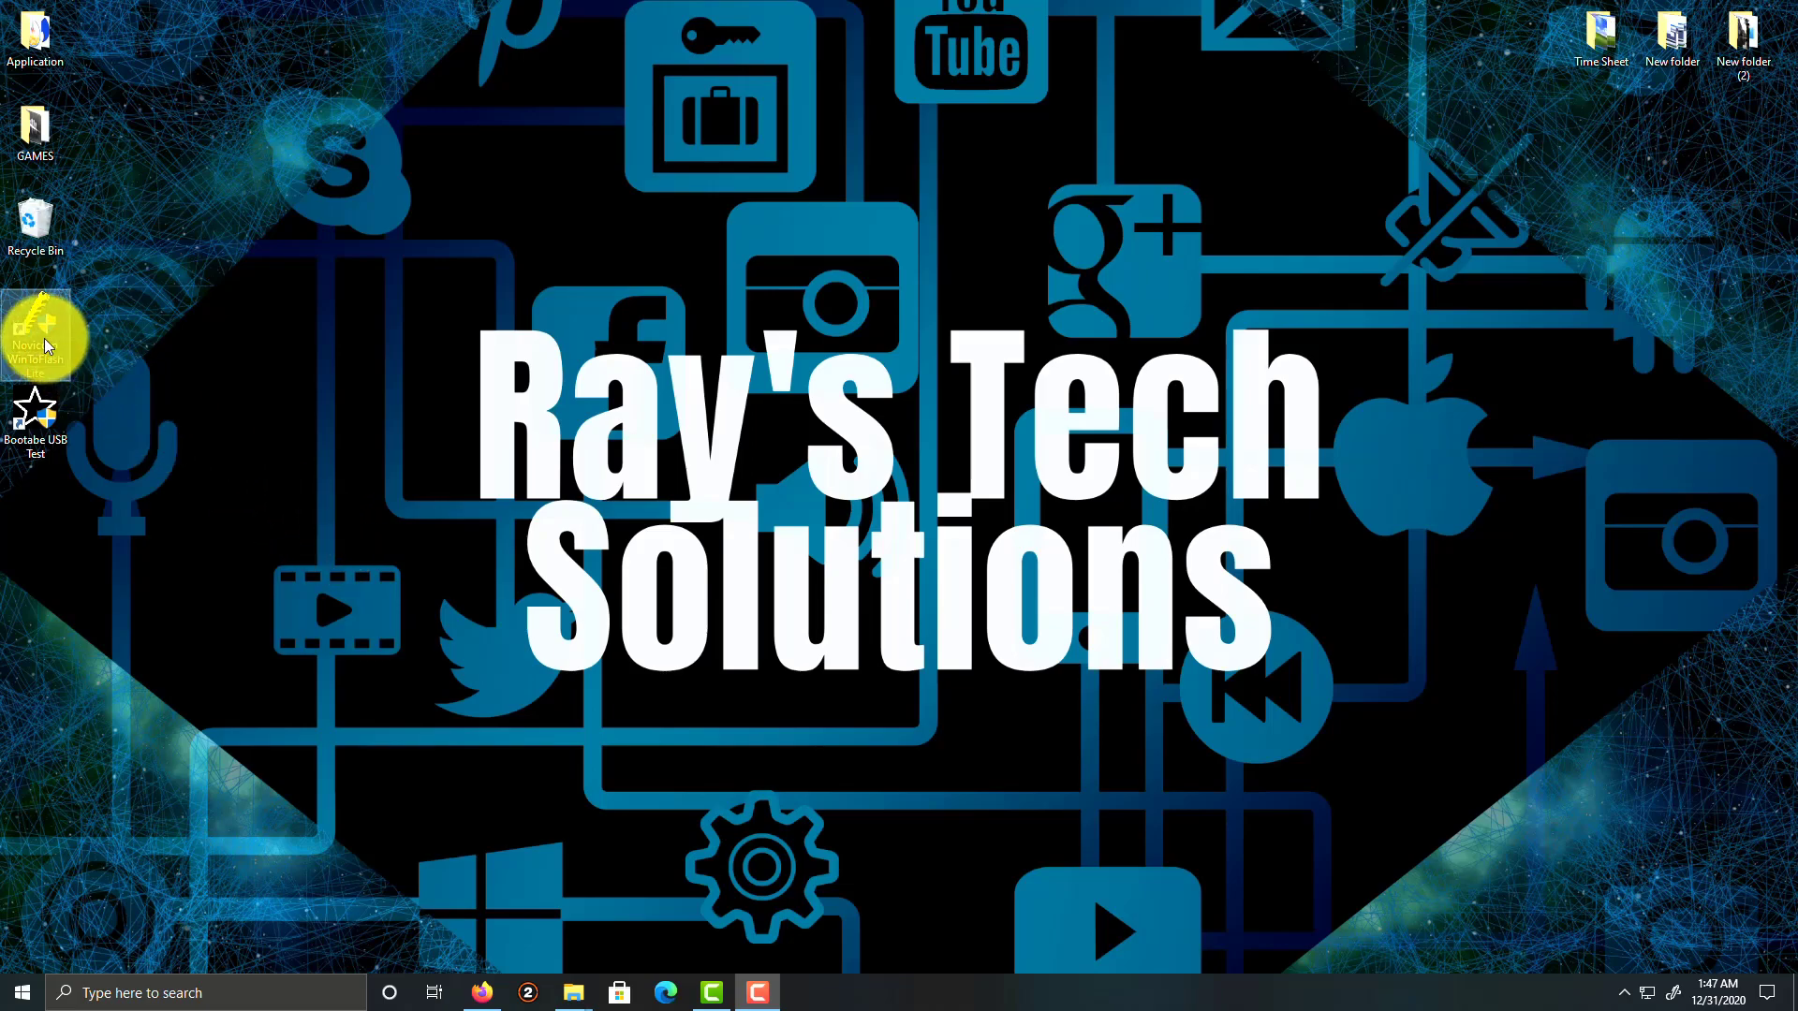
{"action": "double_click", "coordinate": [37, 334]}
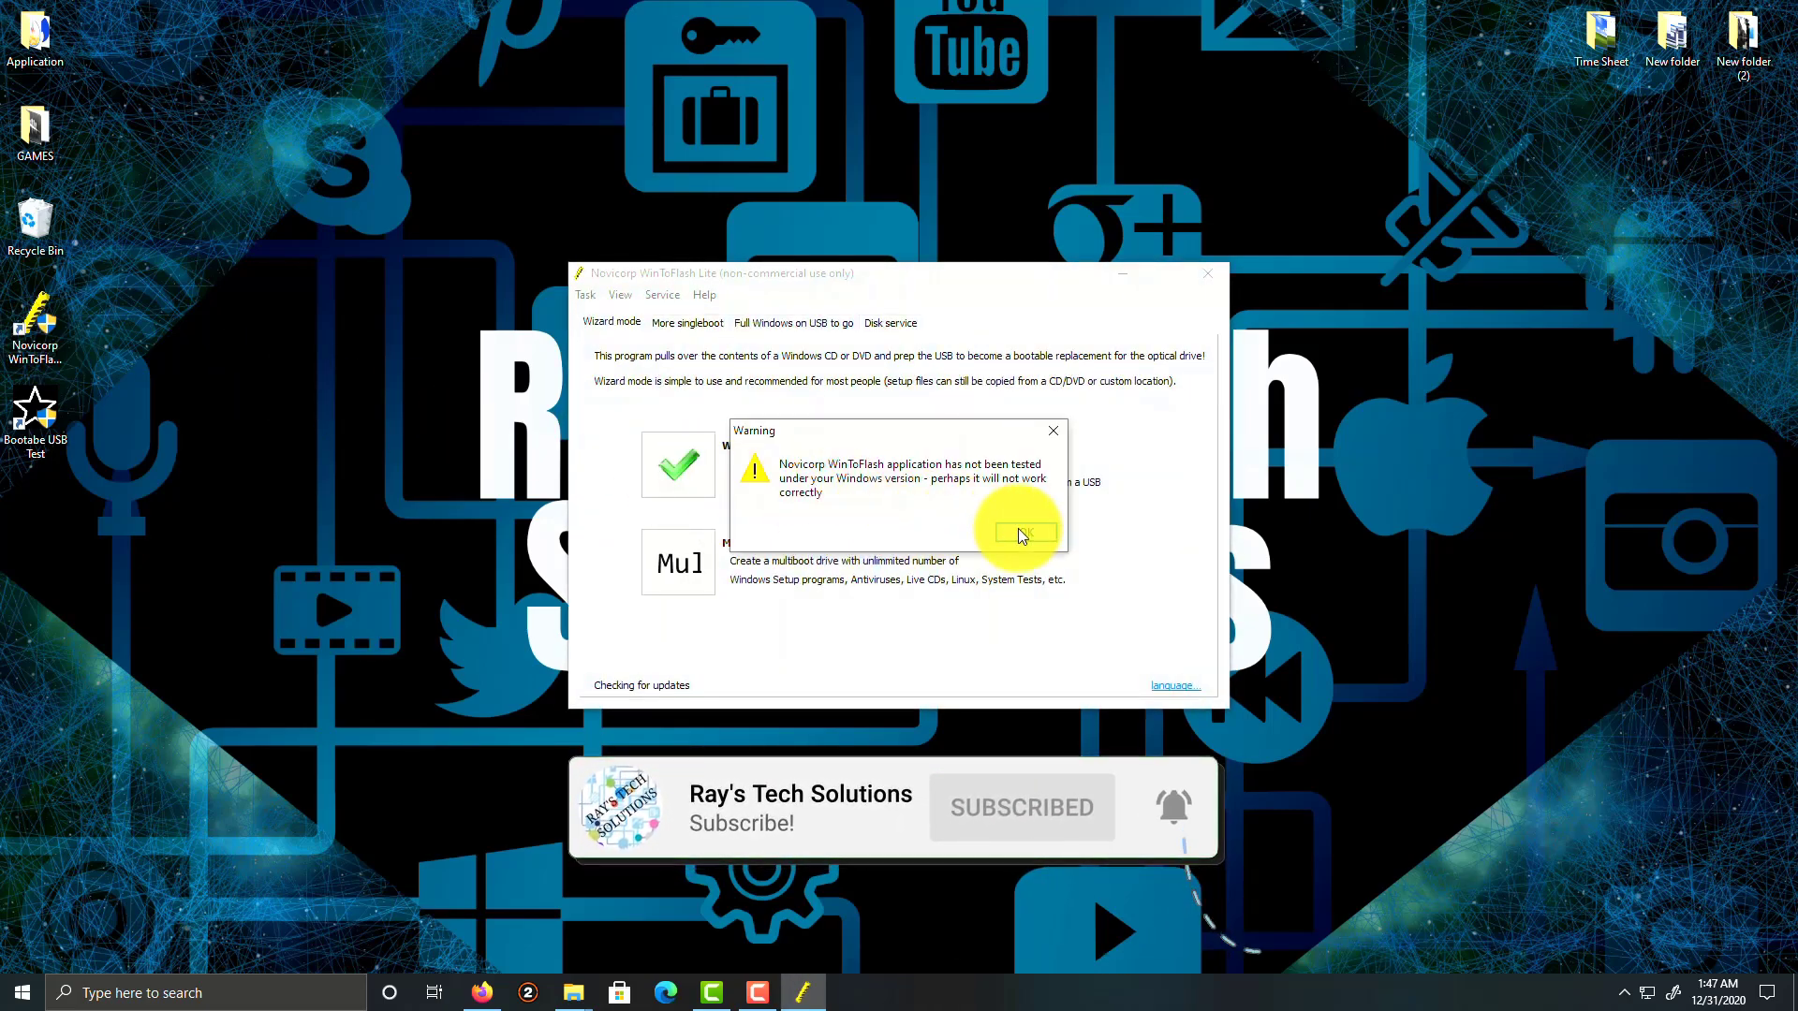
{"action": "left_click", "coordinate": [1026, 532]}
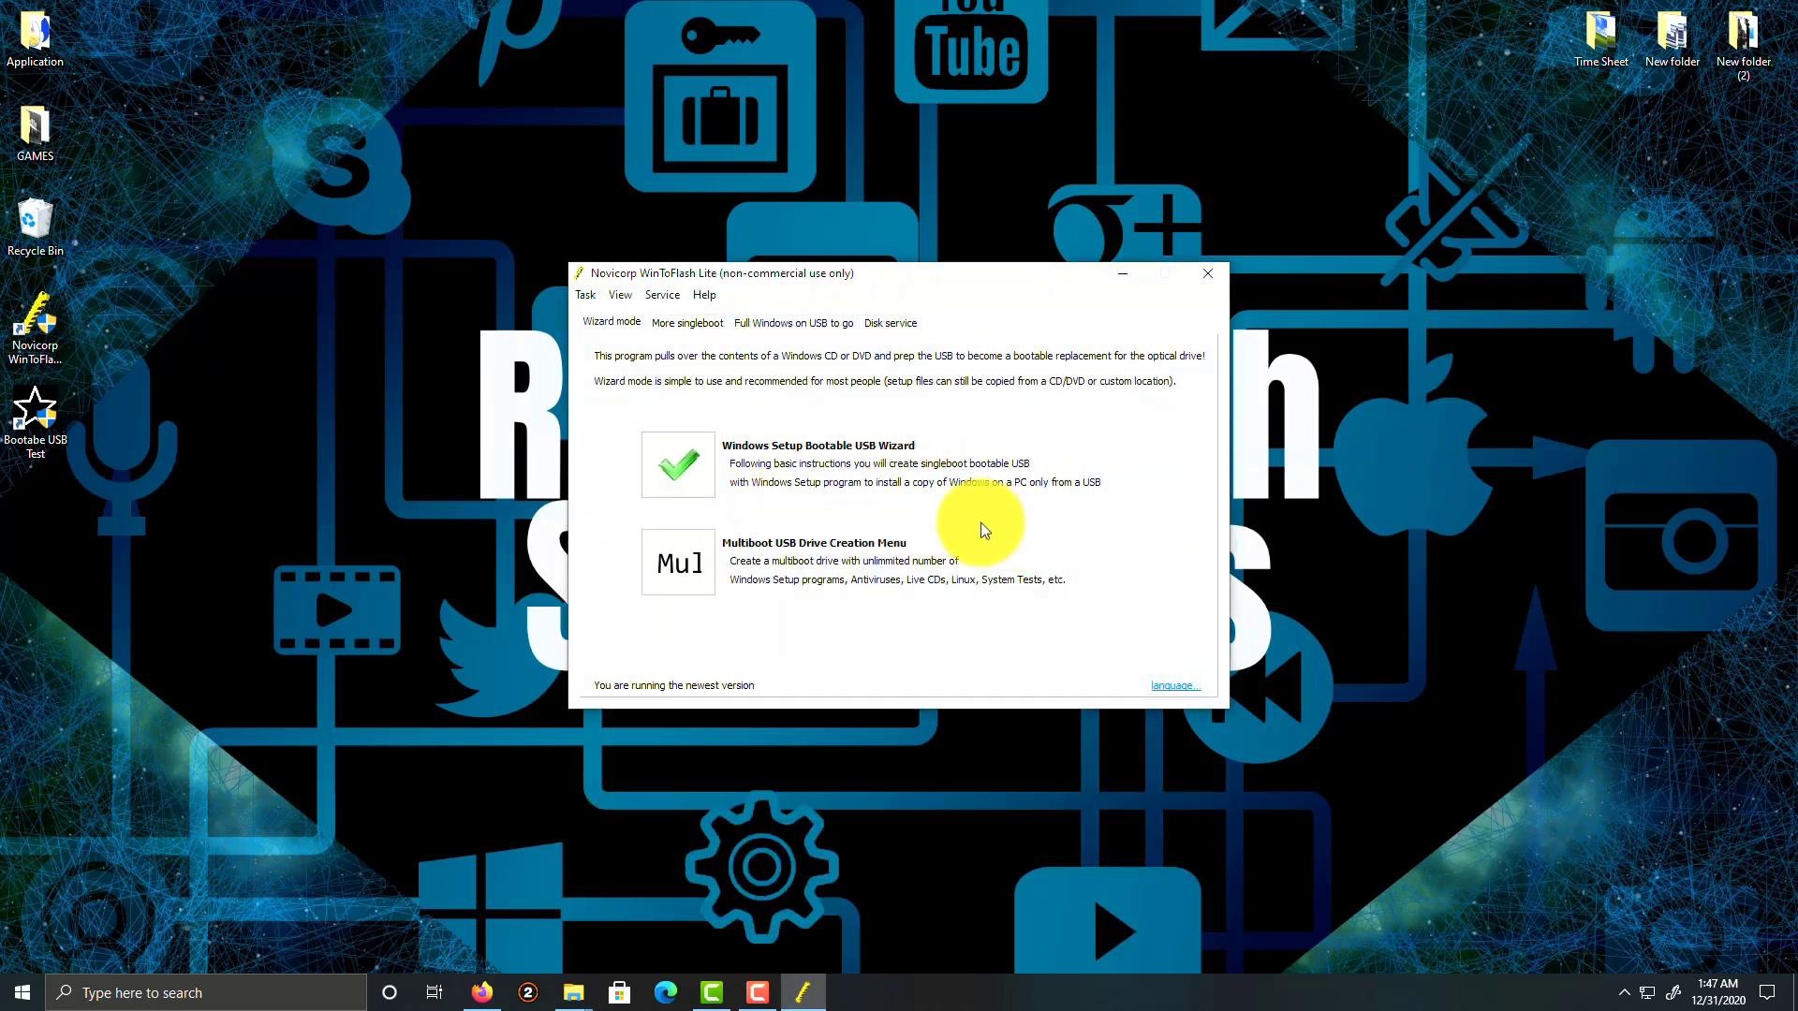
{"action": "left_click", "coordinate": [678, 465]}
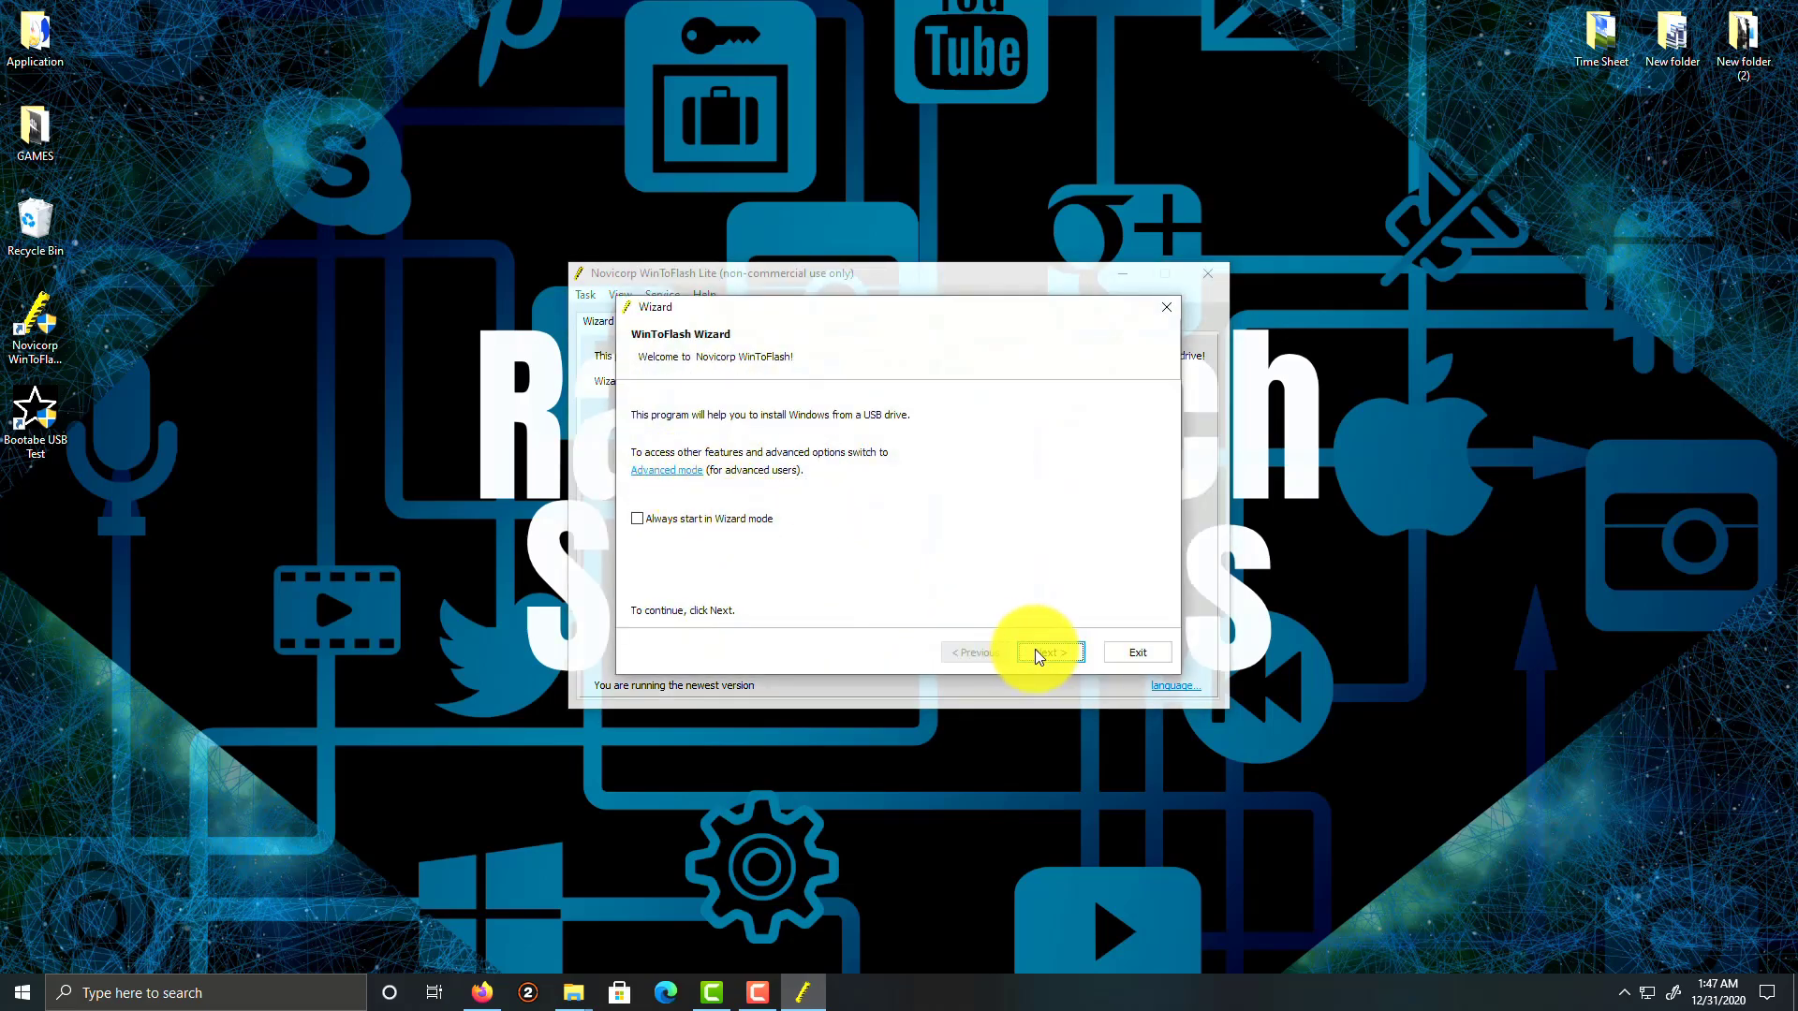
Continue past the welcome page and choose 'I have ISO image or archive' as the file source
{"action": "left_click", "coordinate": [1051, 651]}
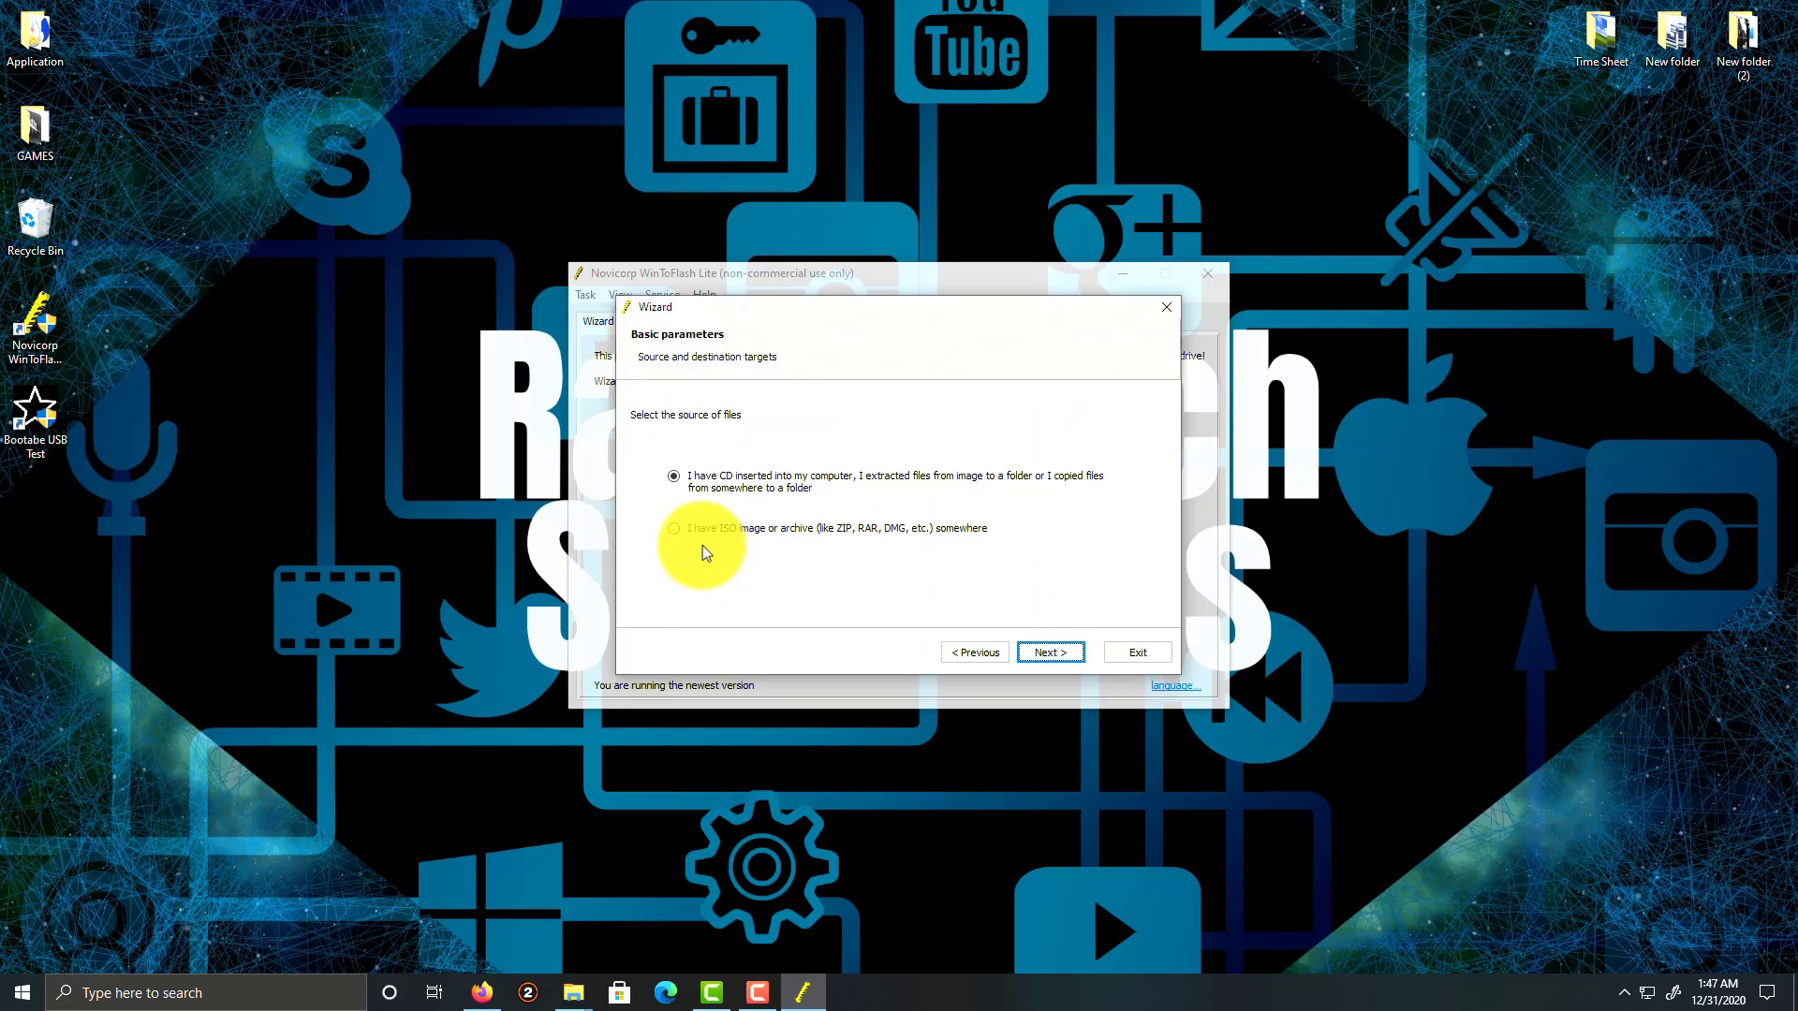
{"action": "left_click", "coordinate": [674, 528]}
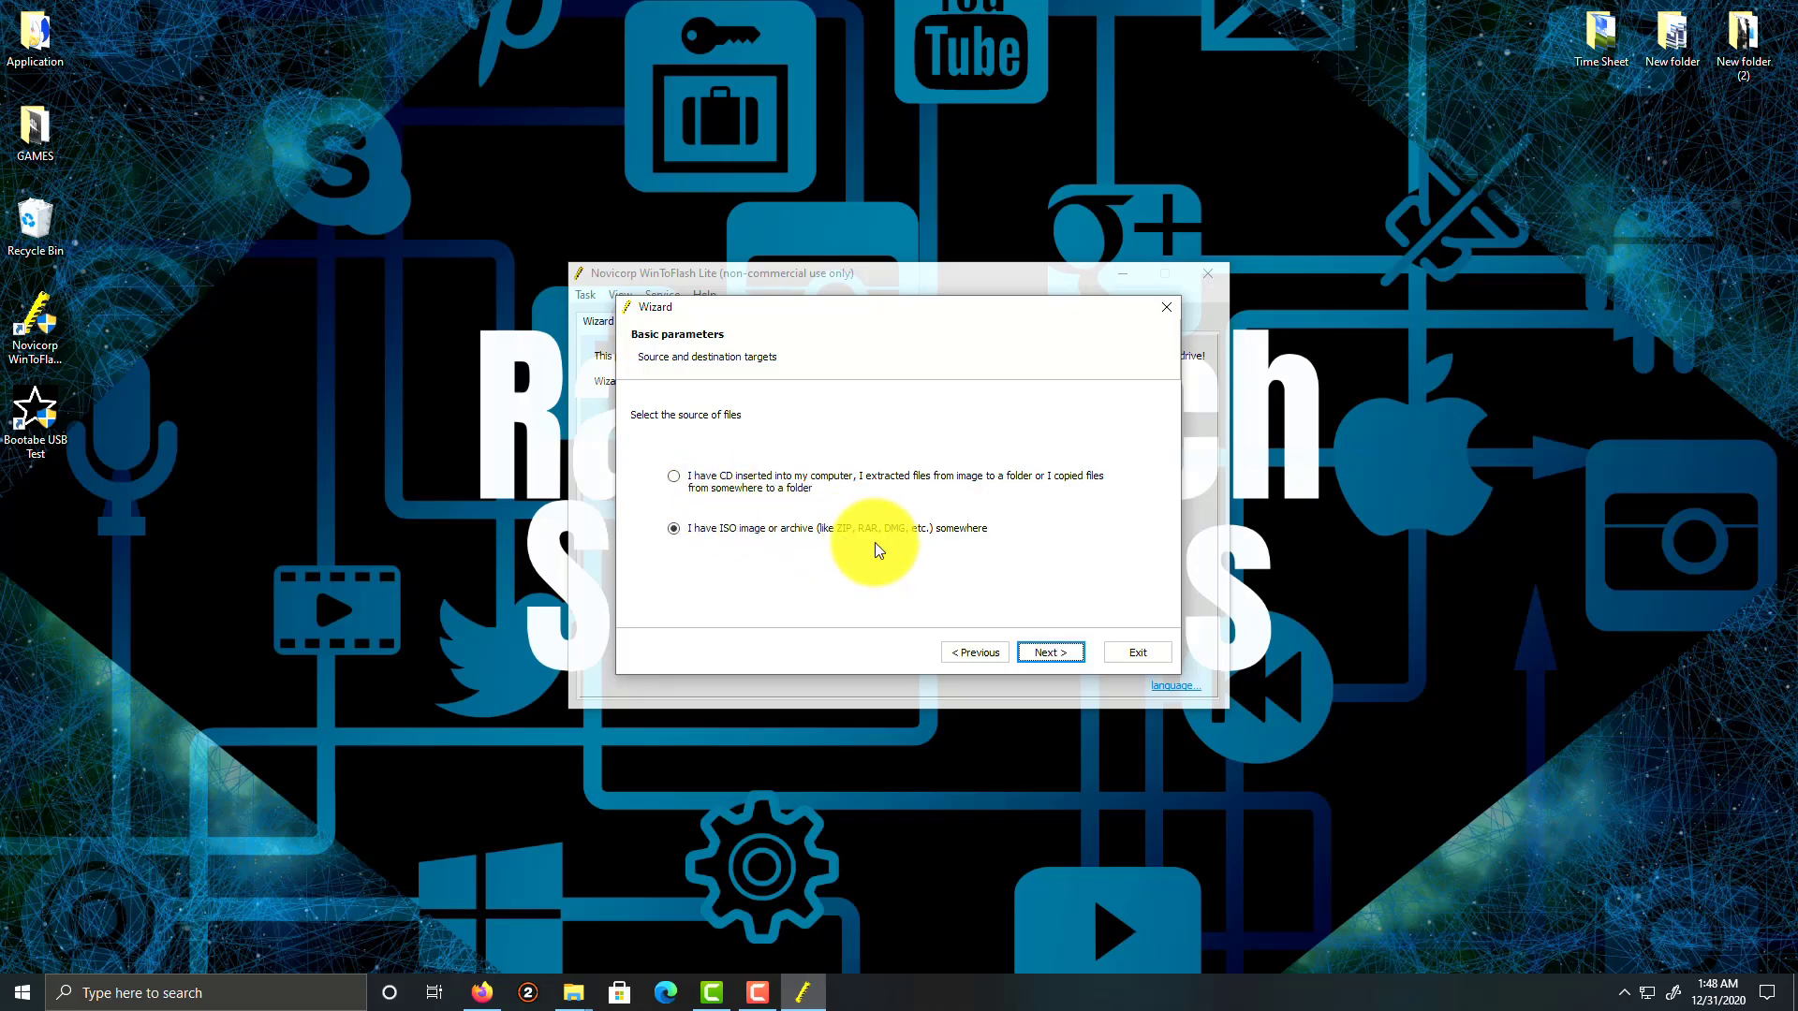
{"action": "mouse_move", "coordinate": [985, 487]}
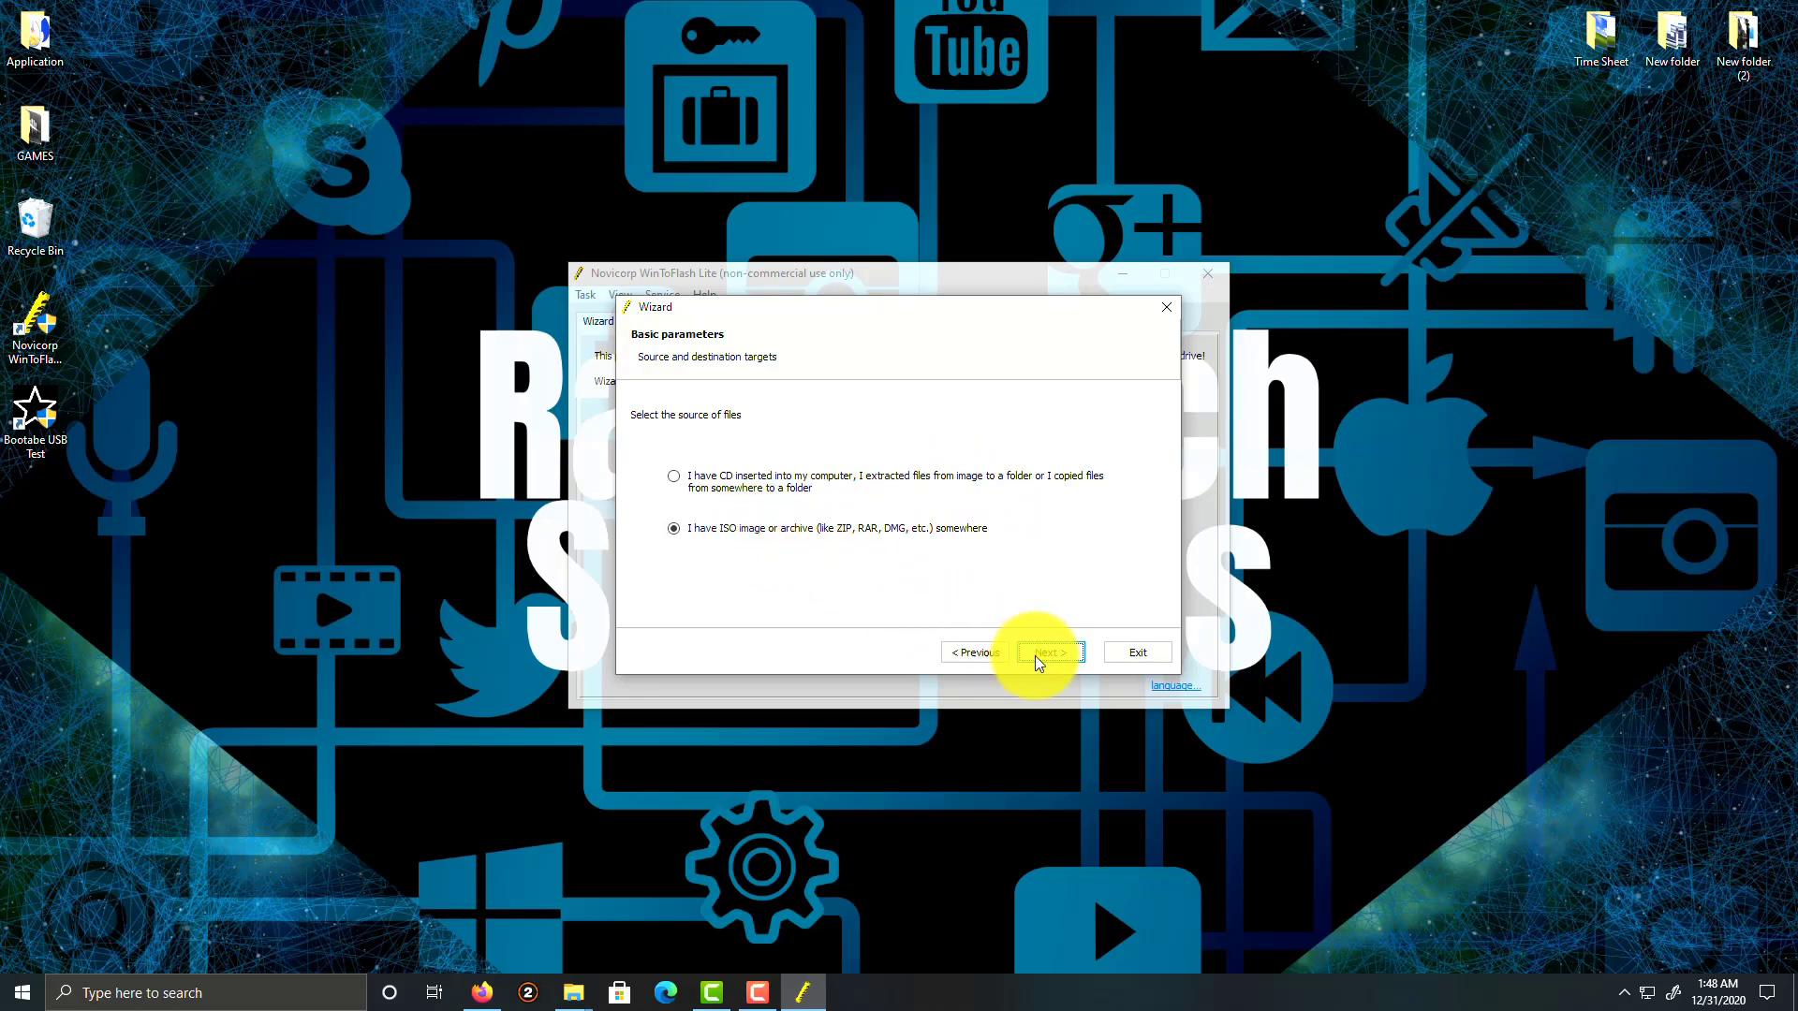
Select en_windows_10_enterprise_x64_dvd_6851151.iso as the Windows files path
{"action": "left_click", "coordinate": [1049, 651]}
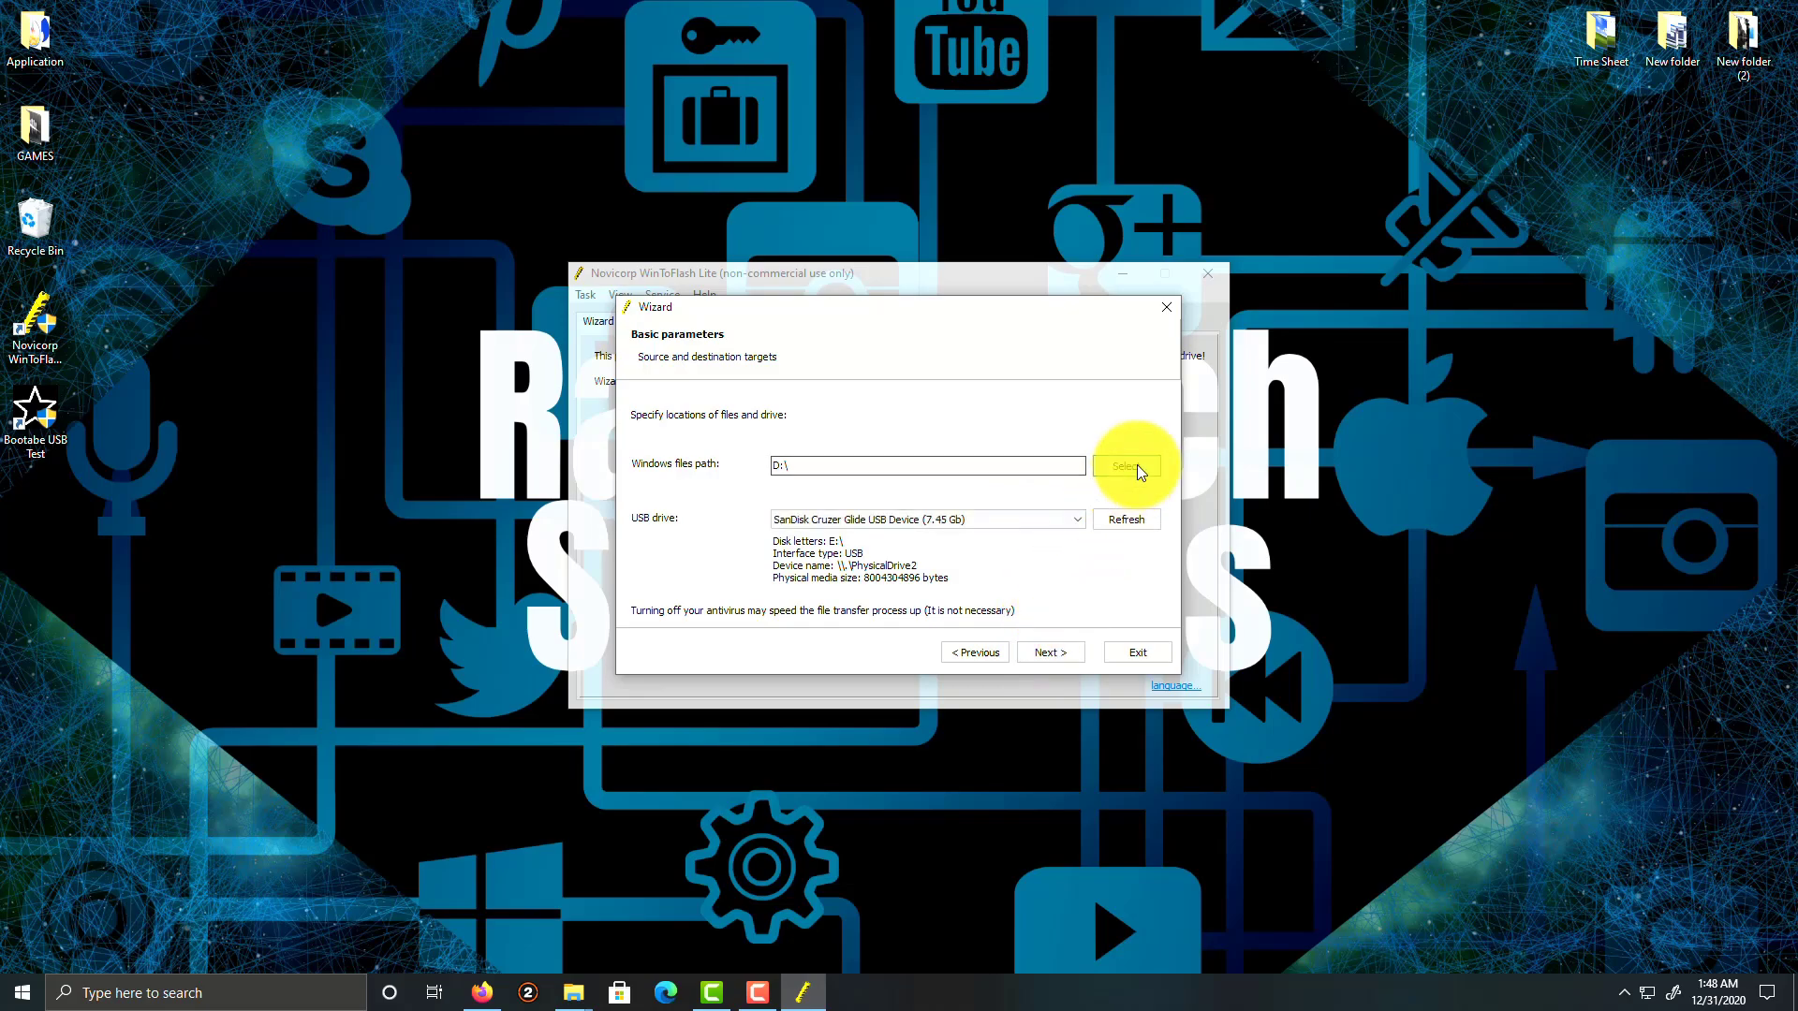
{"action": "left_click", "coordinate": [1126, 464]}
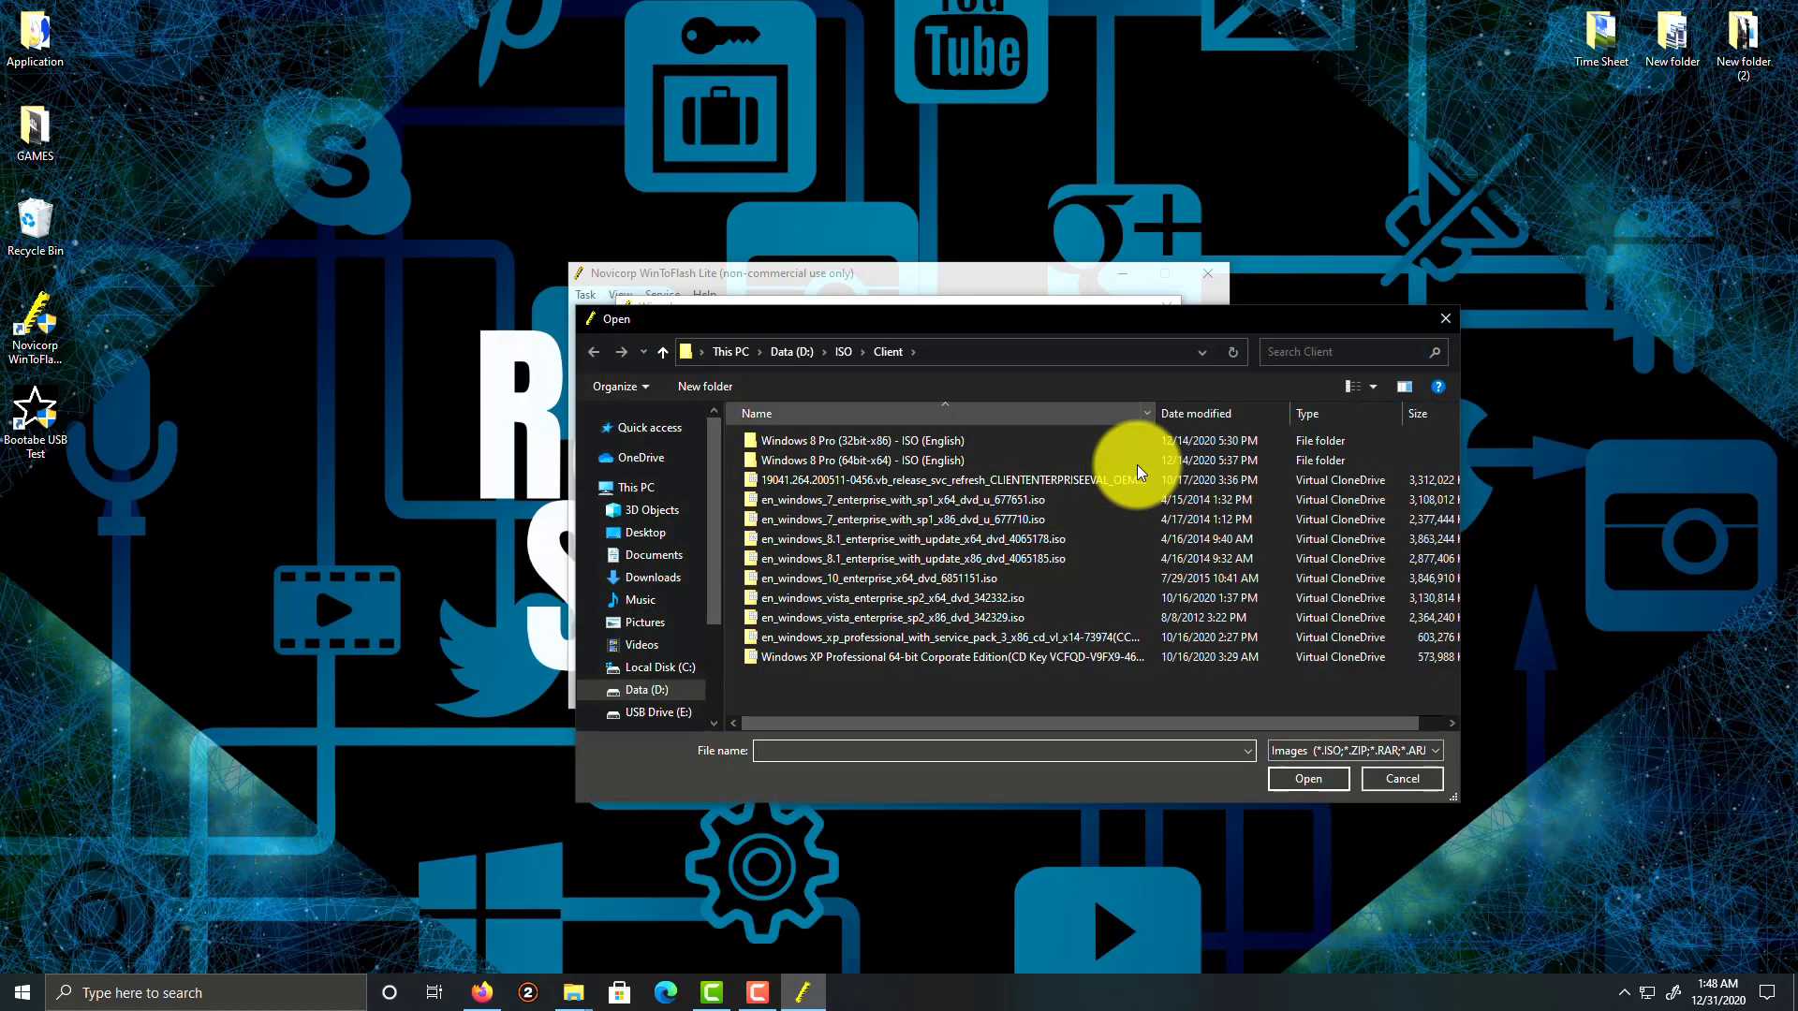
{"action": "left_click", "coordinate": [877, 577]}
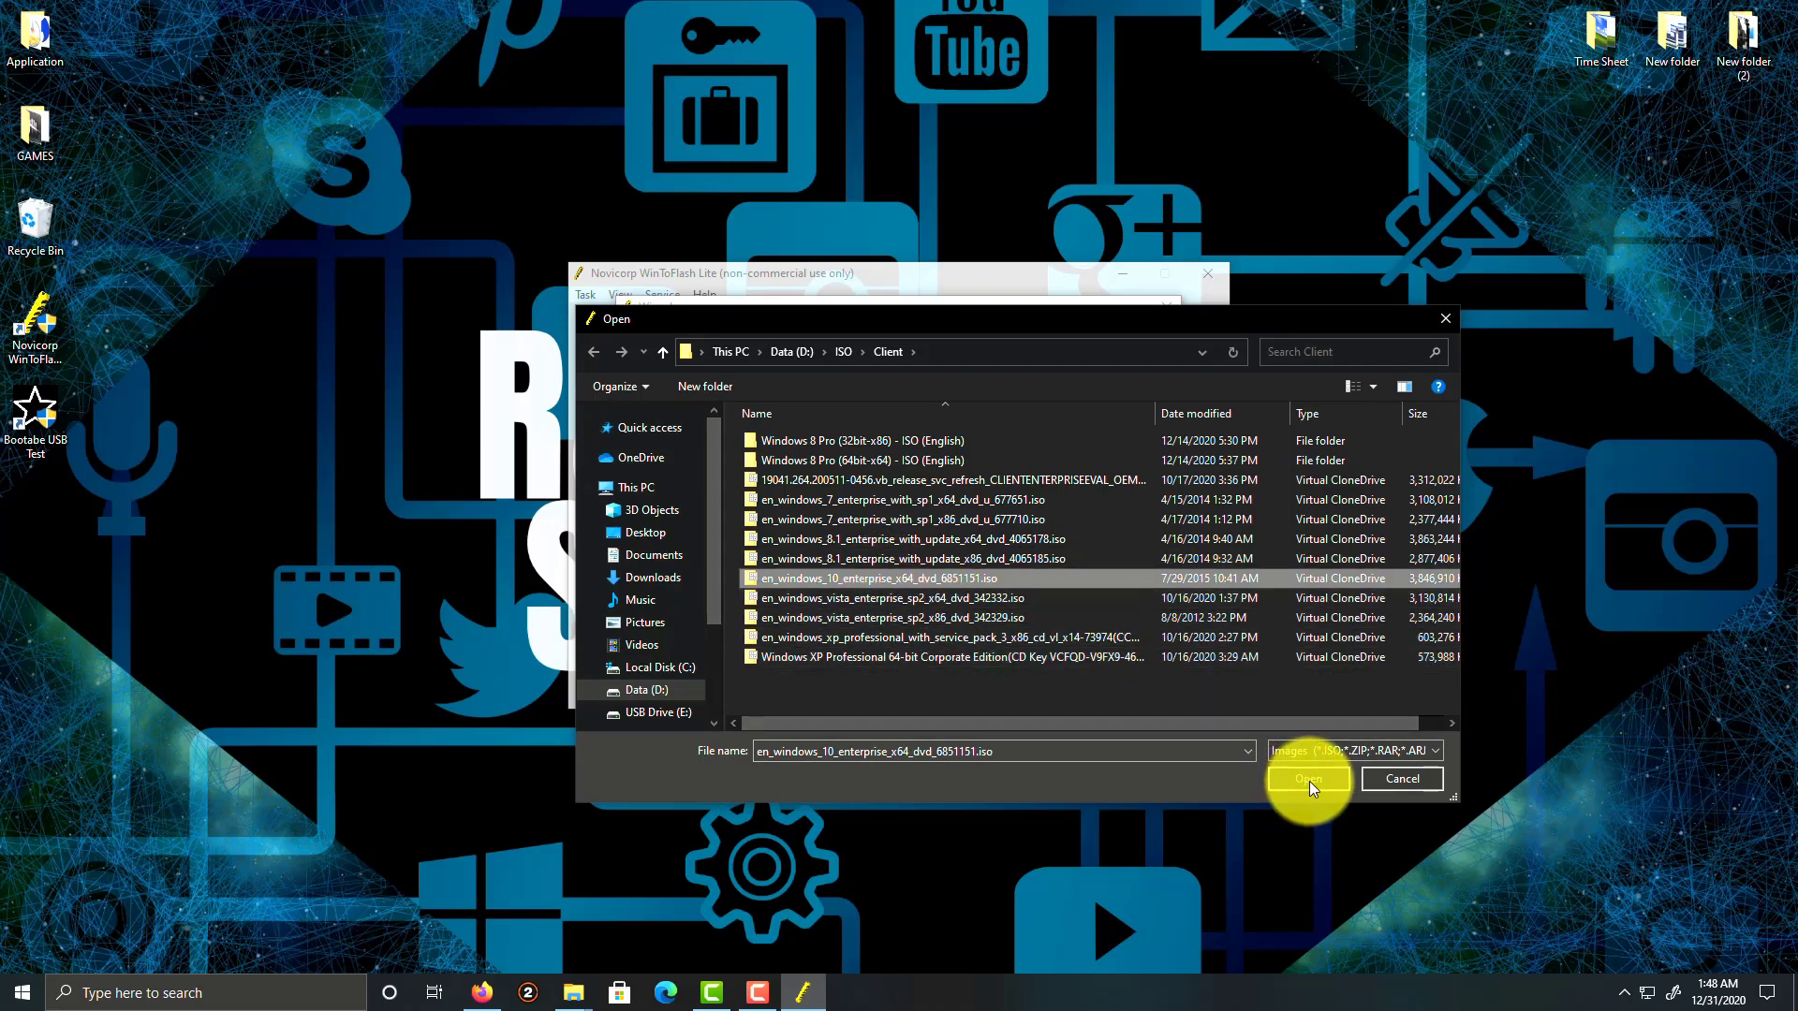
{"action": "left_click", "coordinate": [1307, 779]}
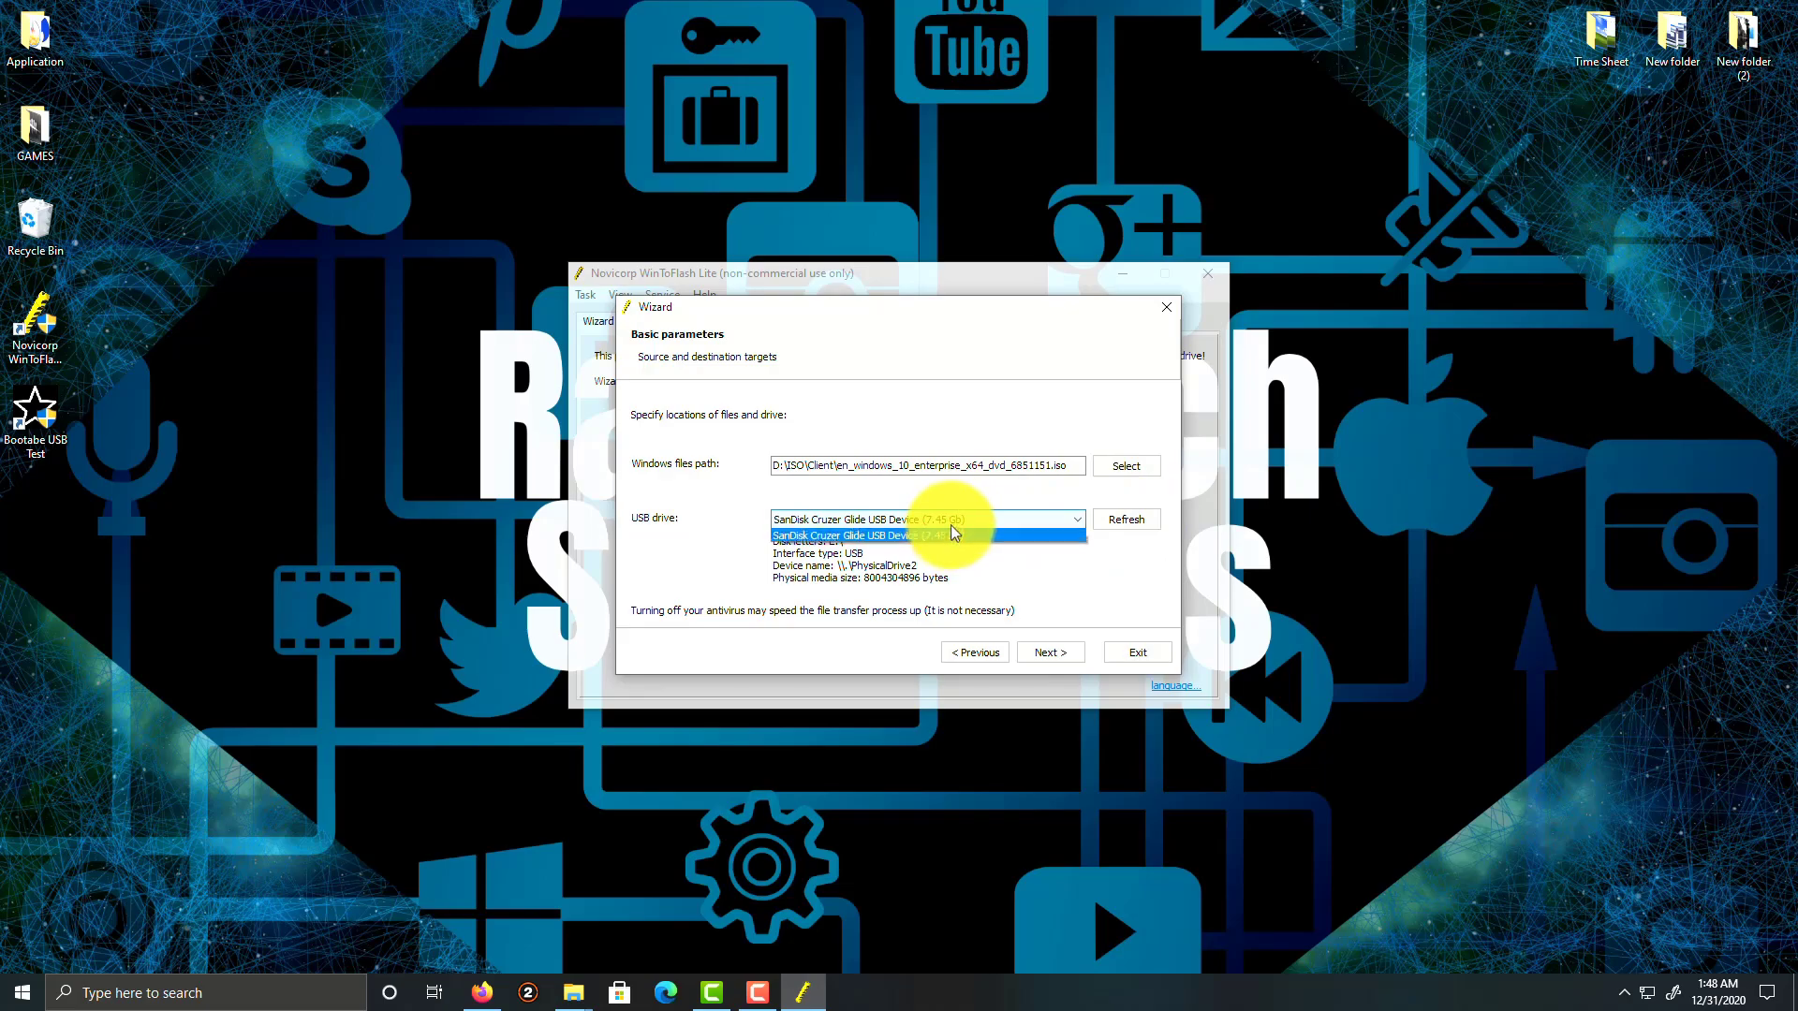
Choose the SanDisk Cruzer Glide as target drive and reach the ready-to-start summary
{"action": "left_click", "coordinate": [928, 536]}
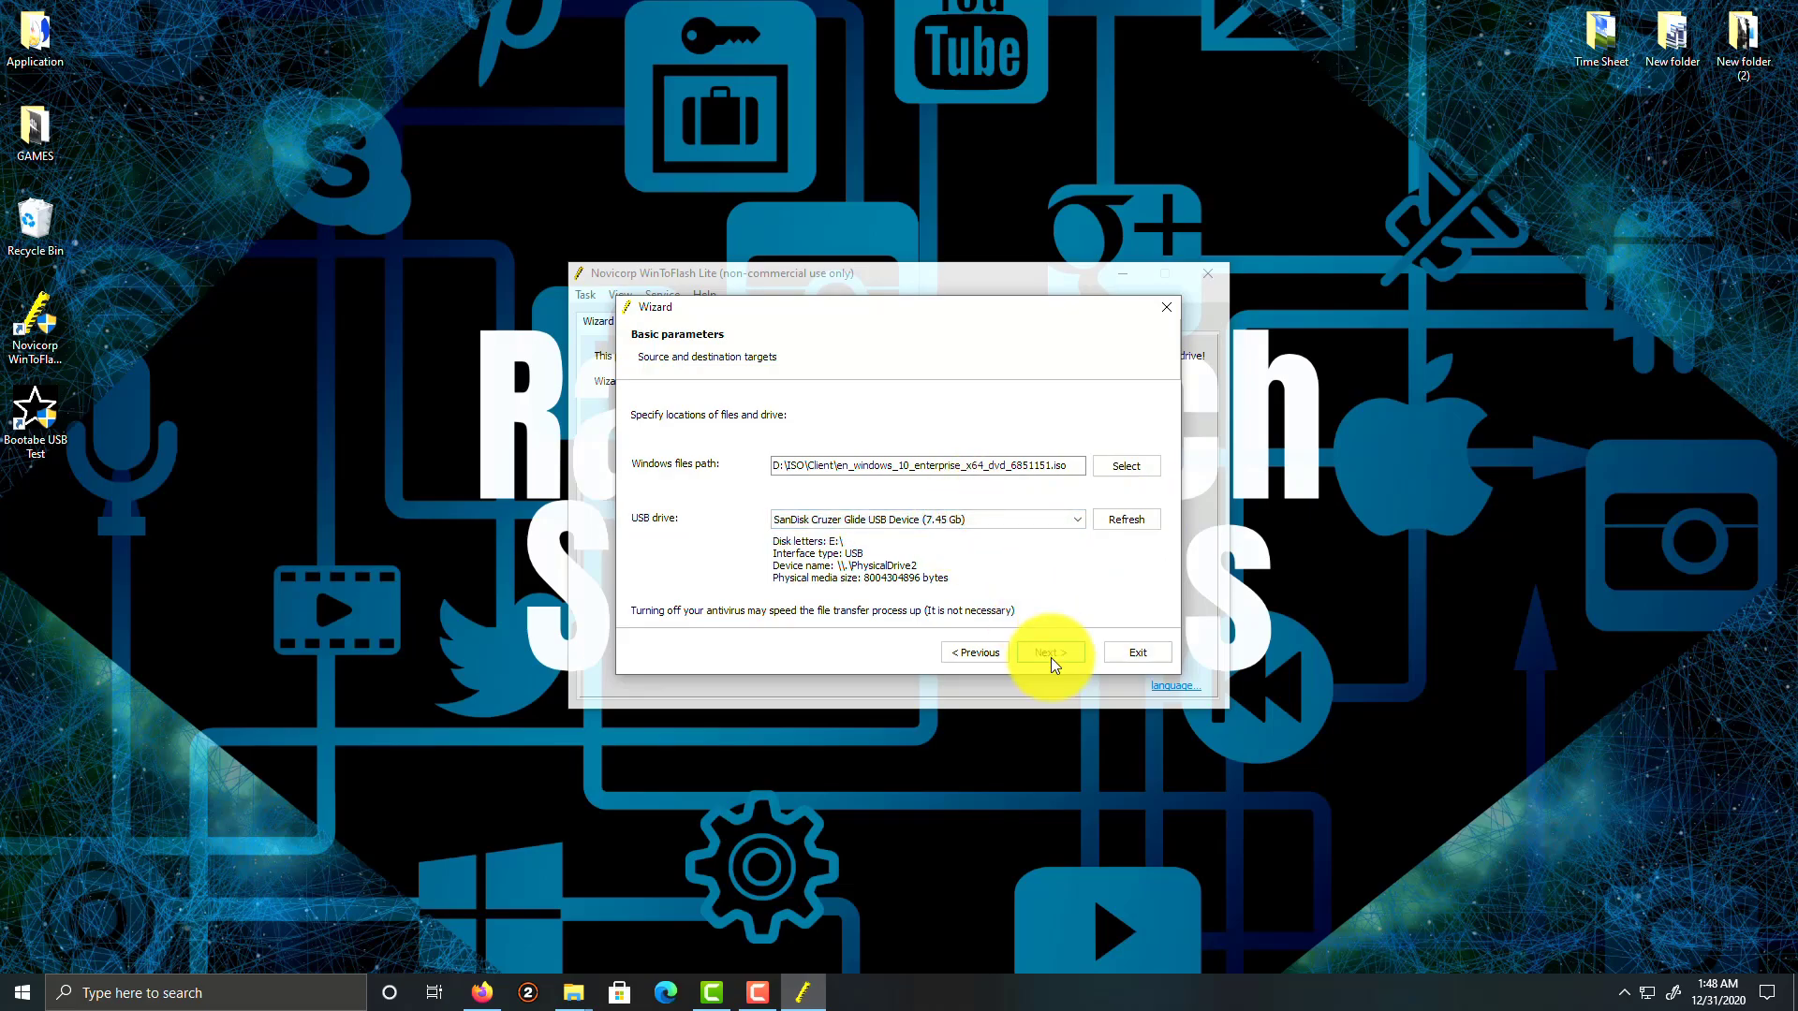
{"action": "left_click", "coordinate": [1049, 652]}
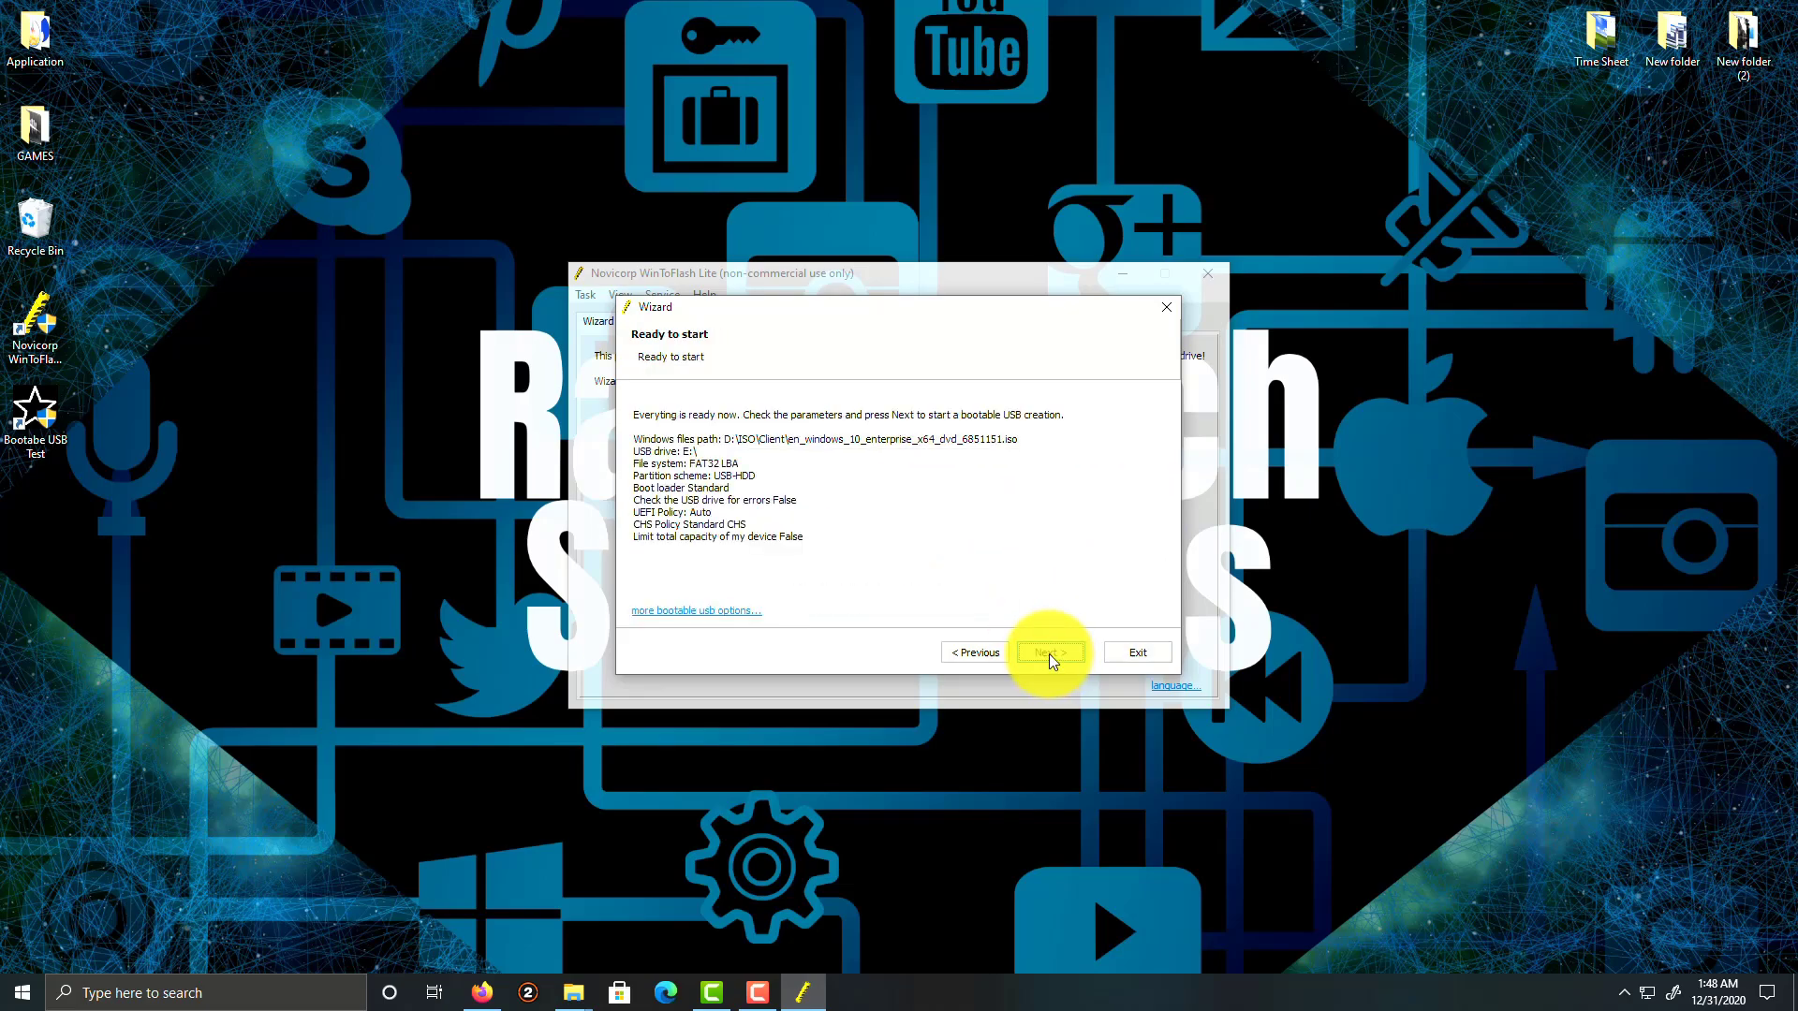
Start creating the bootable USB, approving the drive erase and accepting the Windows license terms
{"action": "left_click", "coordinate": [1051, 652]}
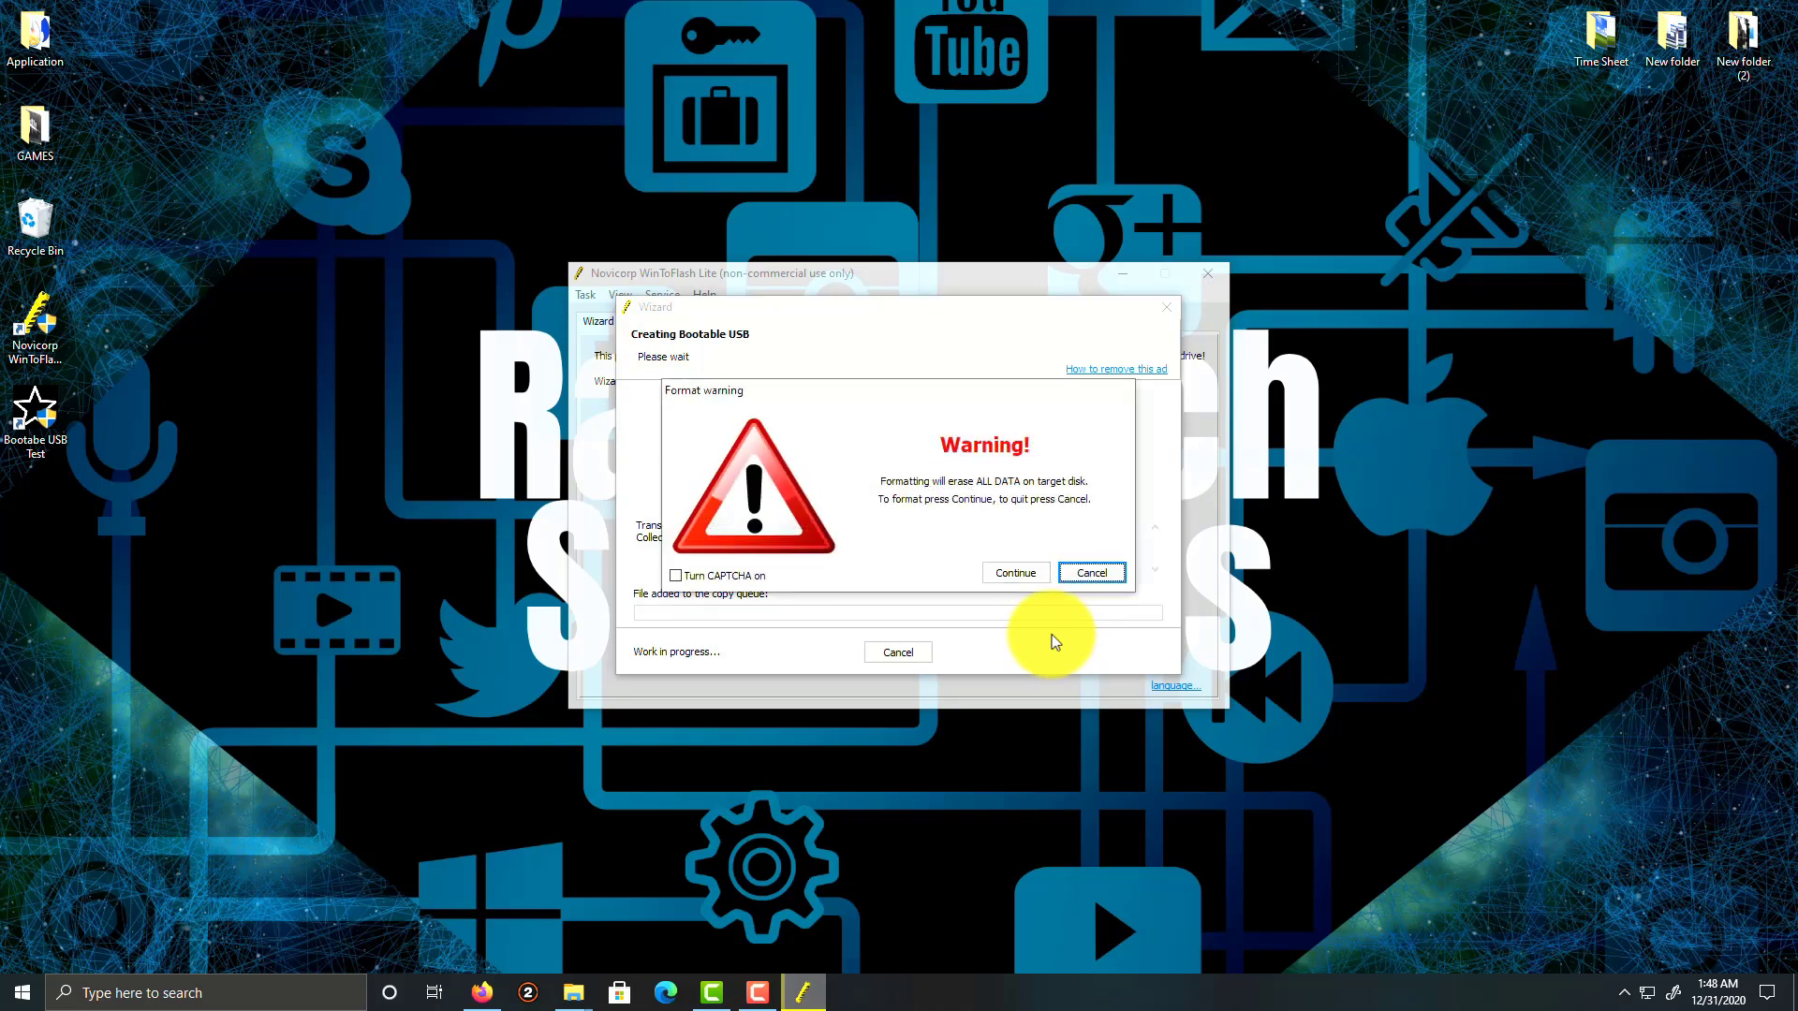
{"action": "left_click", "coordinate": [1015, 573]}
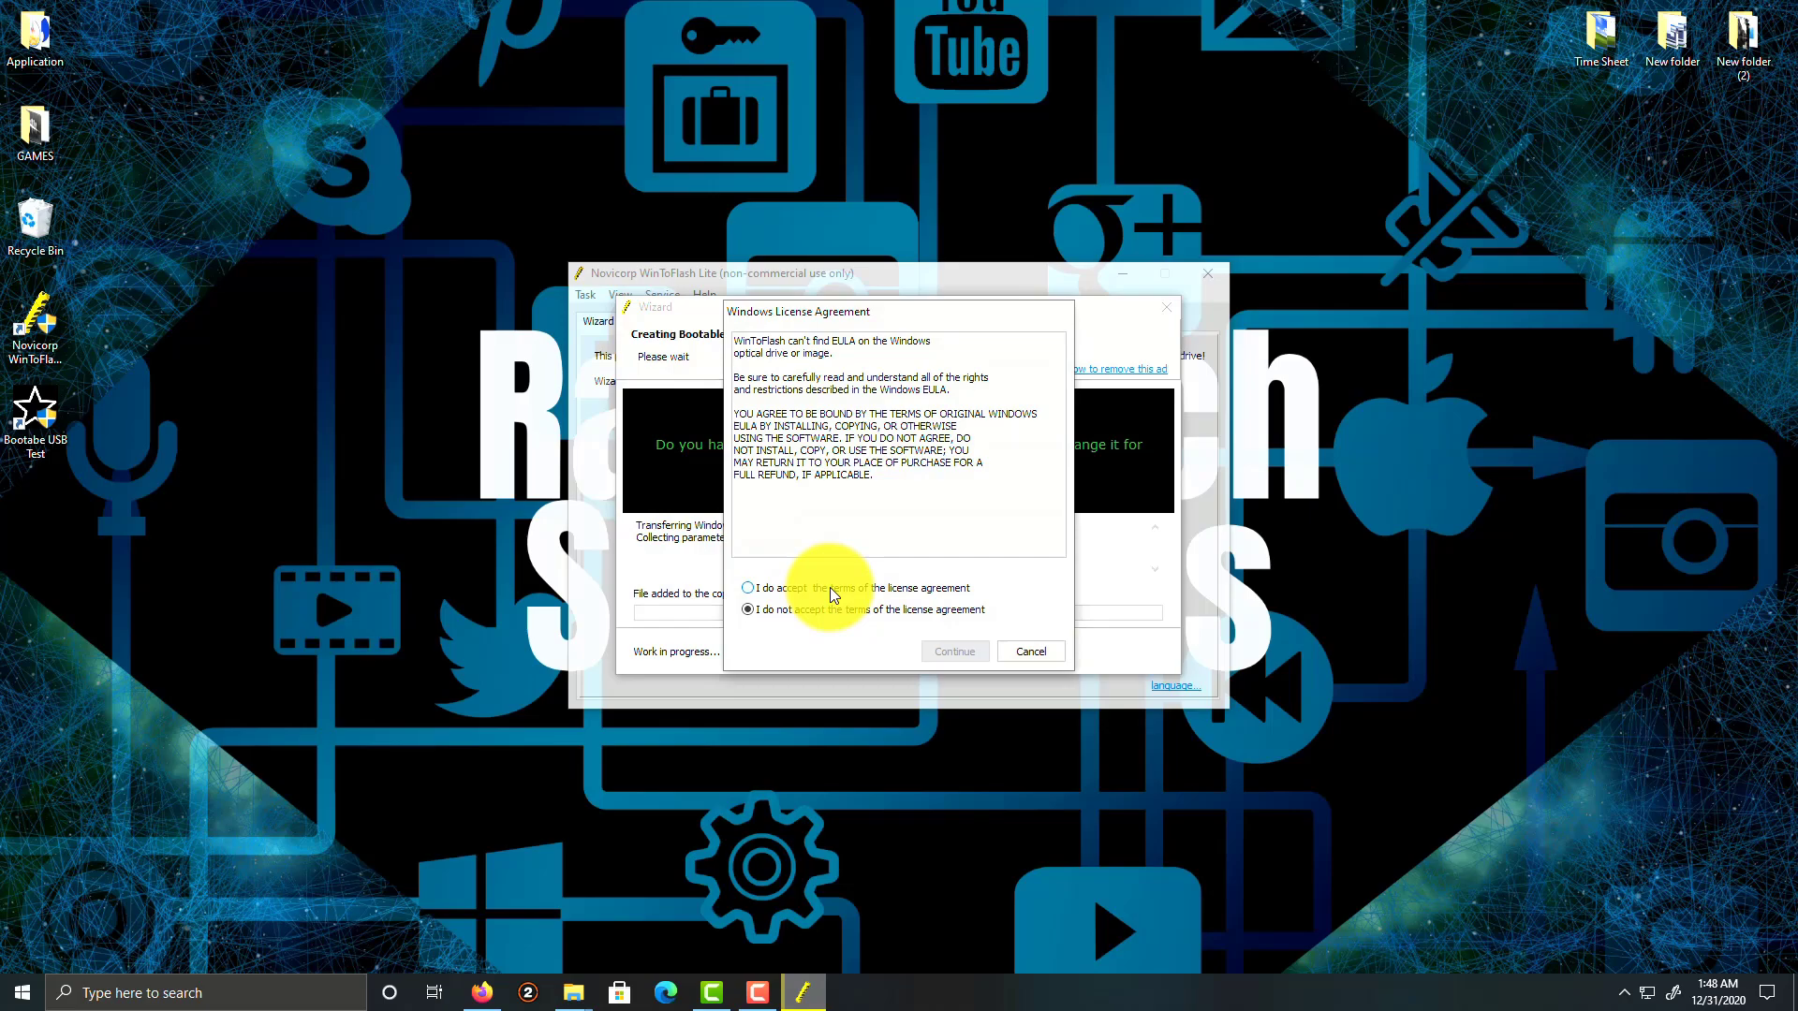
{"action": "left_click", "coordinate": [747, 586]}
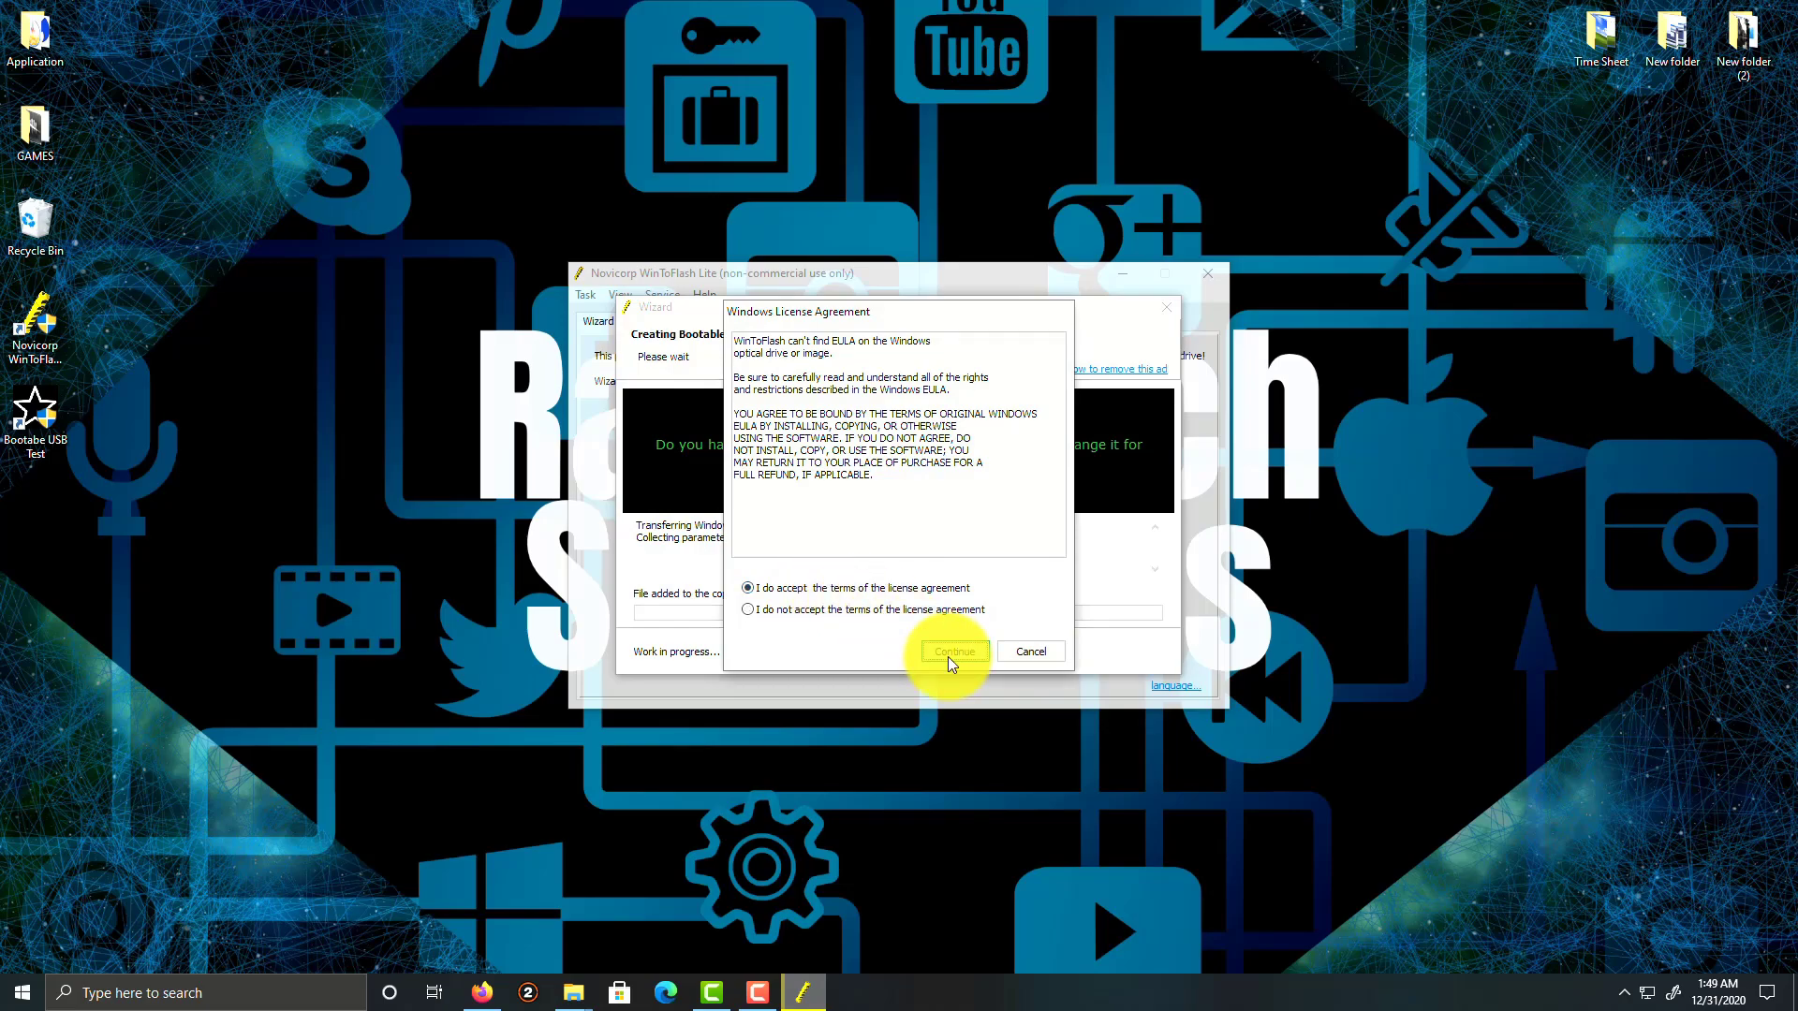
{"action": "left_click", "coordinate": [953, 652]}
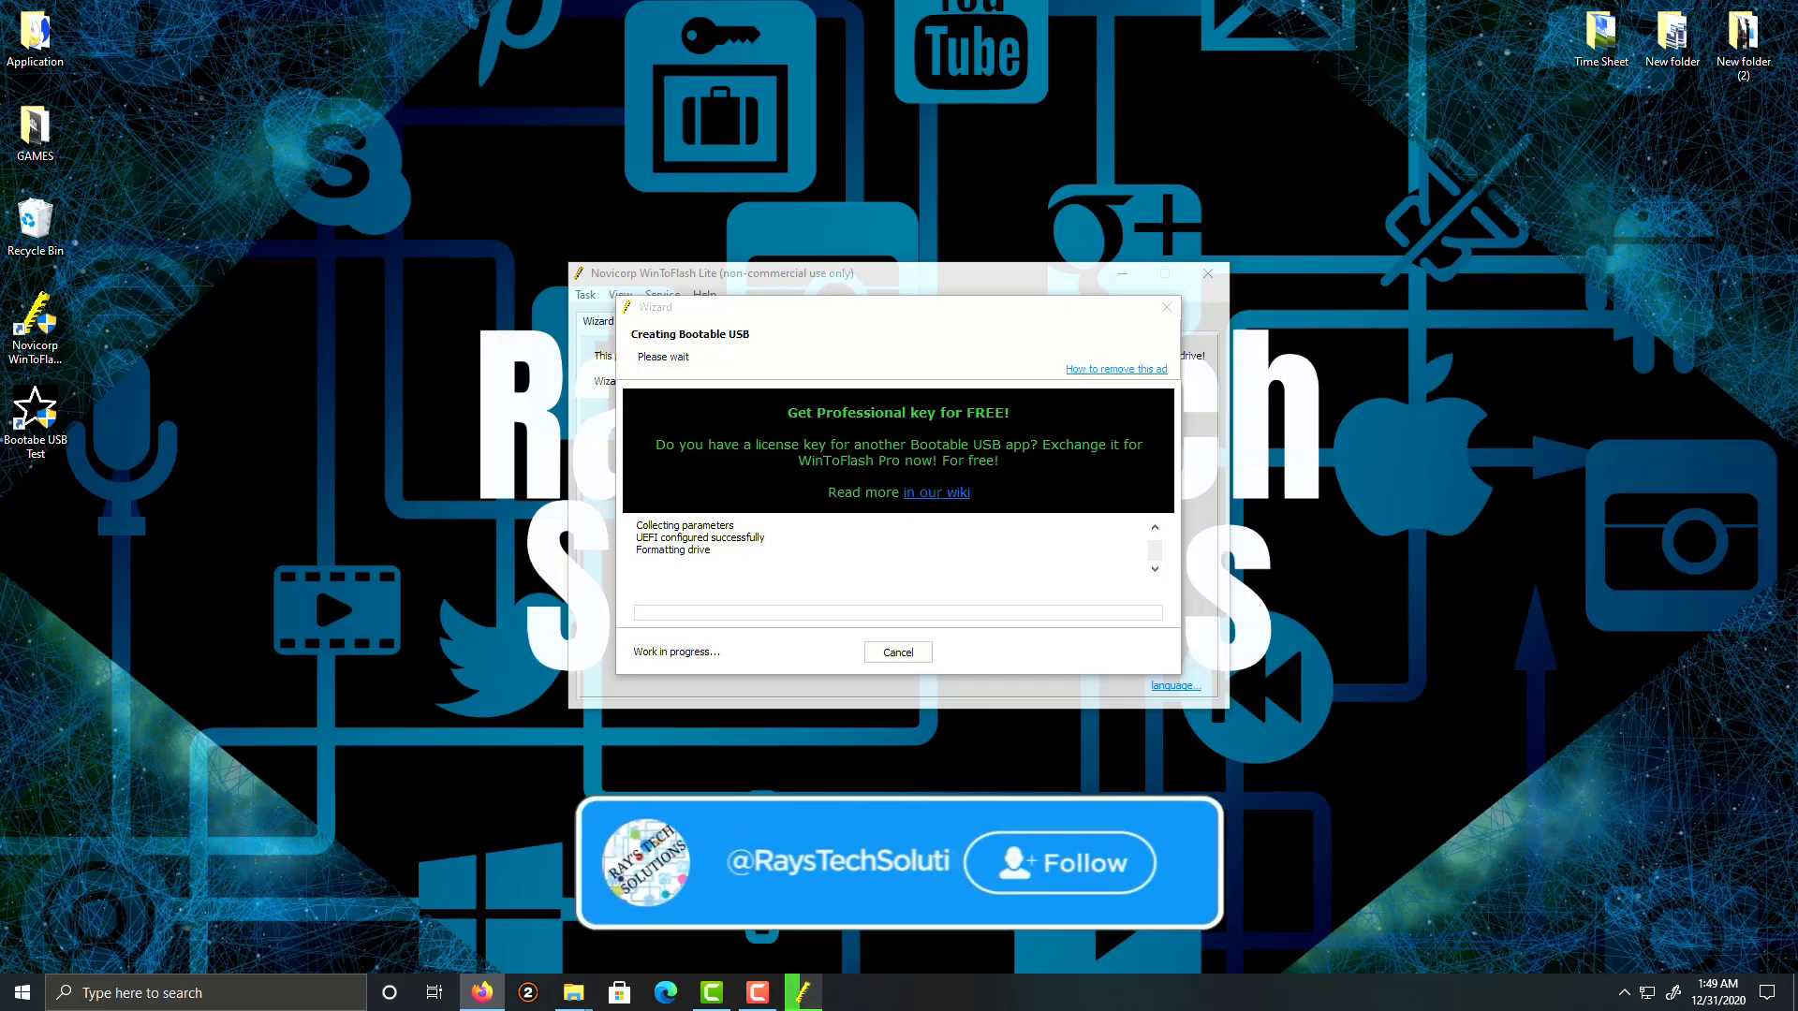
Wait for the Creating Bootable USB progress to finish until the wizard reports Done
{"action": "left_click", "coordinate": [1060, 863]}
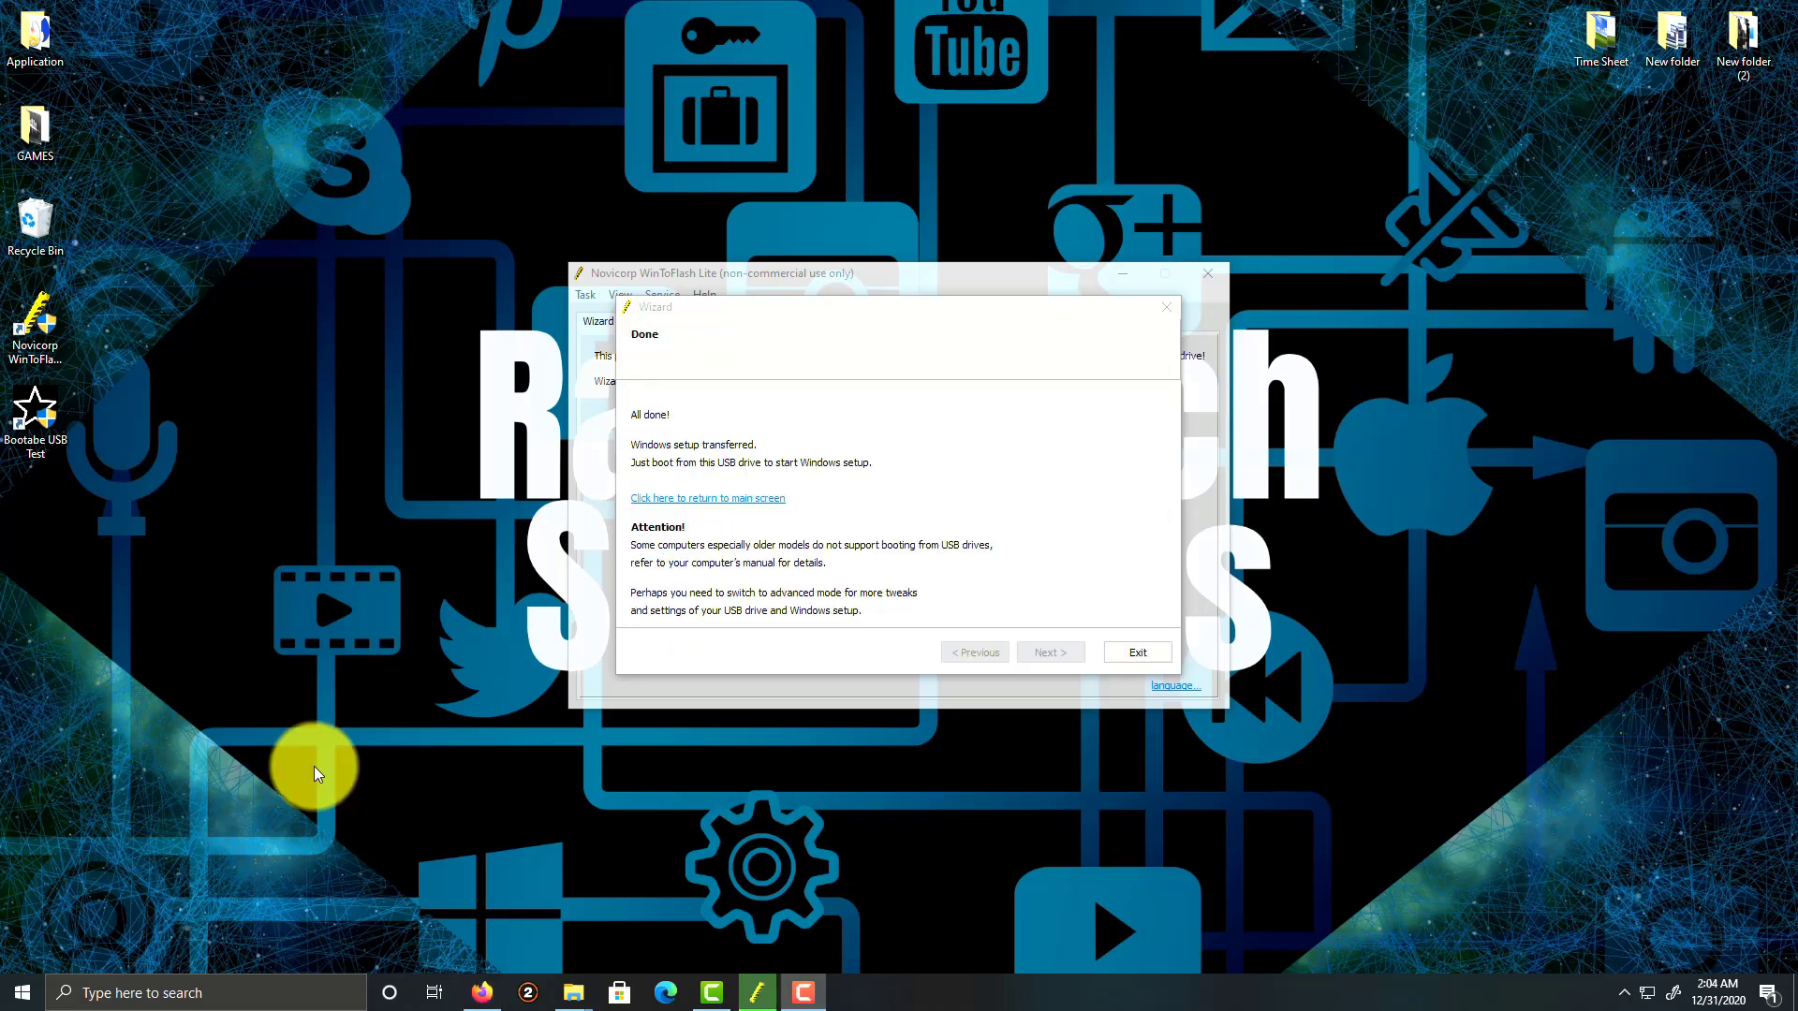
{"action": "mouse_move", "coordinate": [1139, 651]}
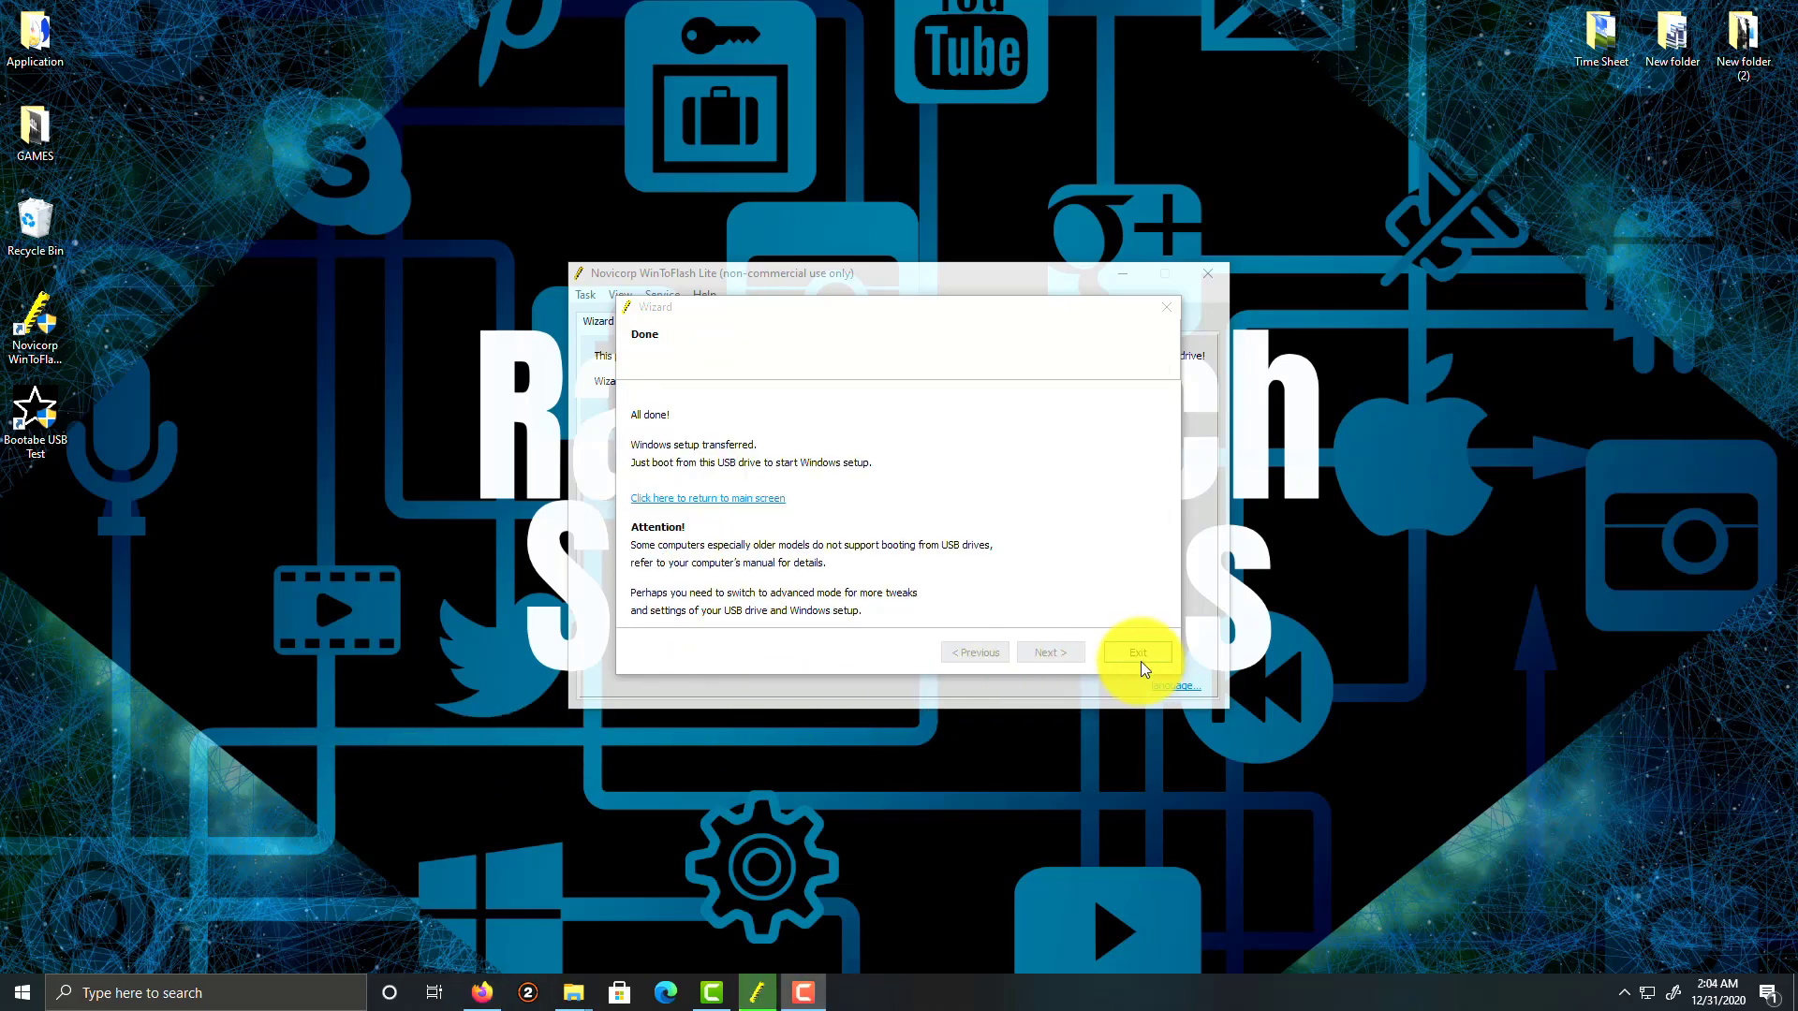
Exit the finished wizard, returning to WinToFlash's main Wizard mode screen
{"action": "left_click", "coordinate": [1138, 652]}
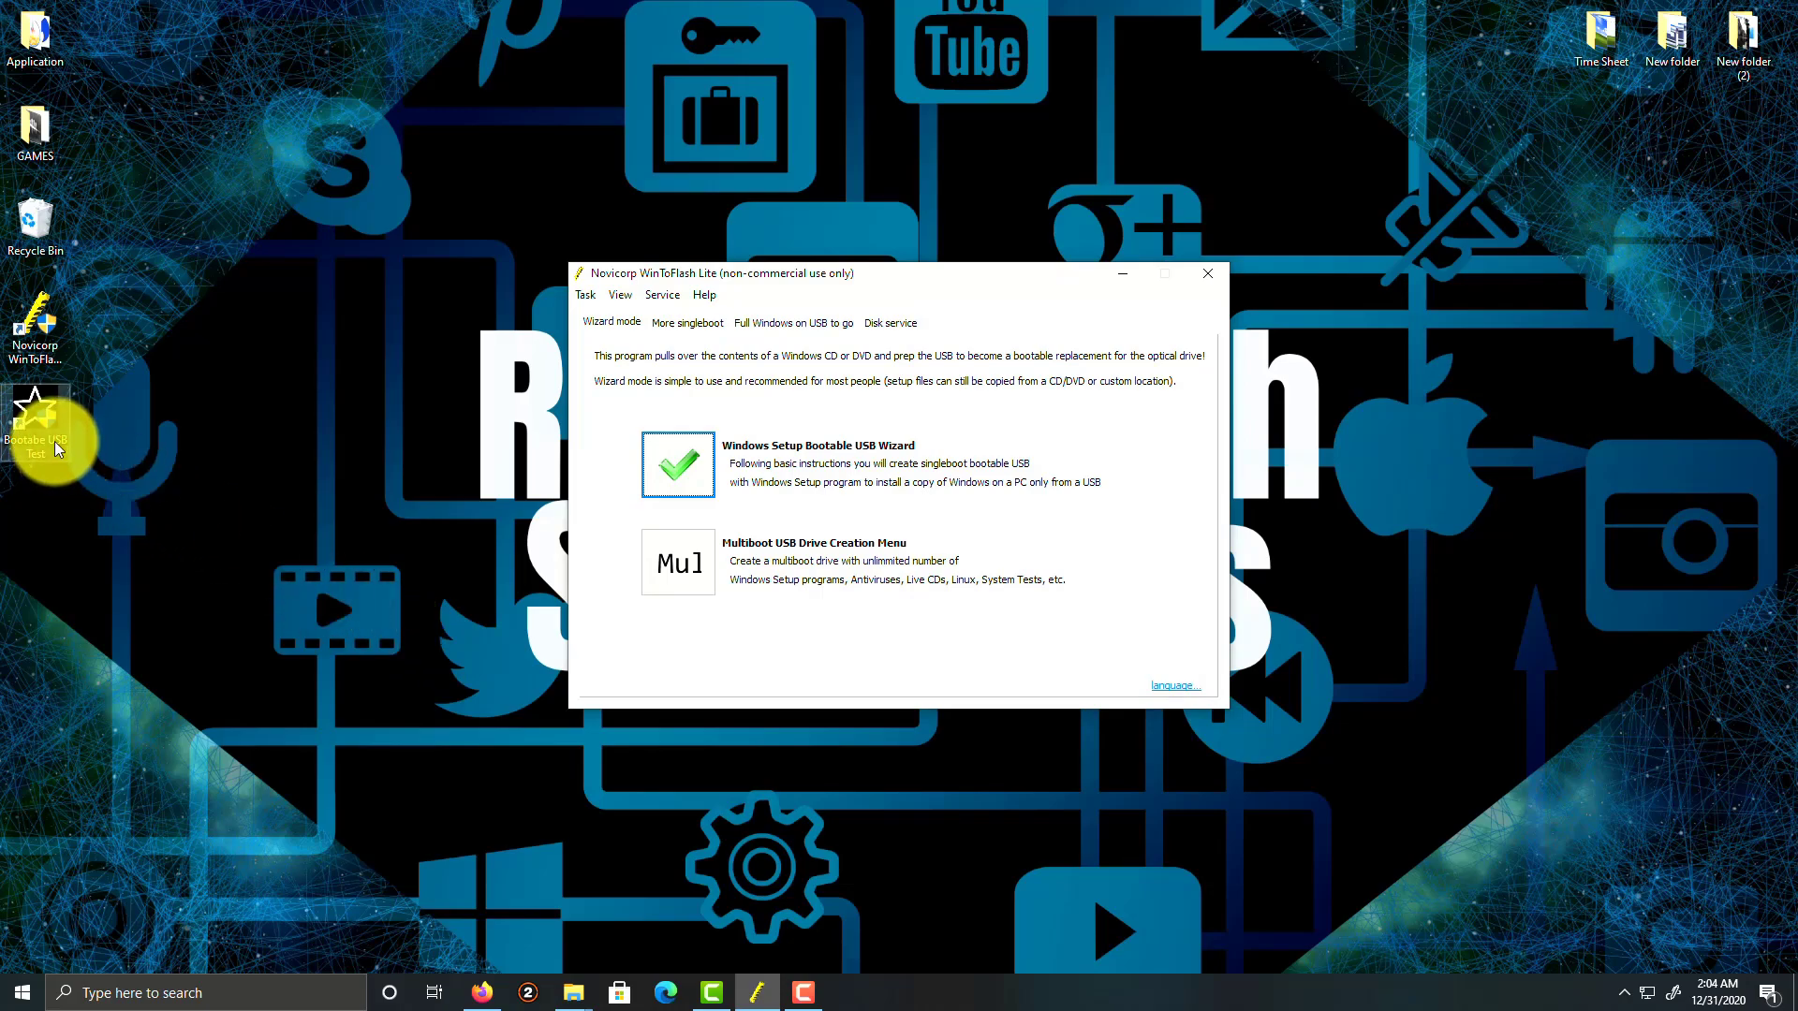
{"action": "mouse_move", "coordinate": [112, 479]}
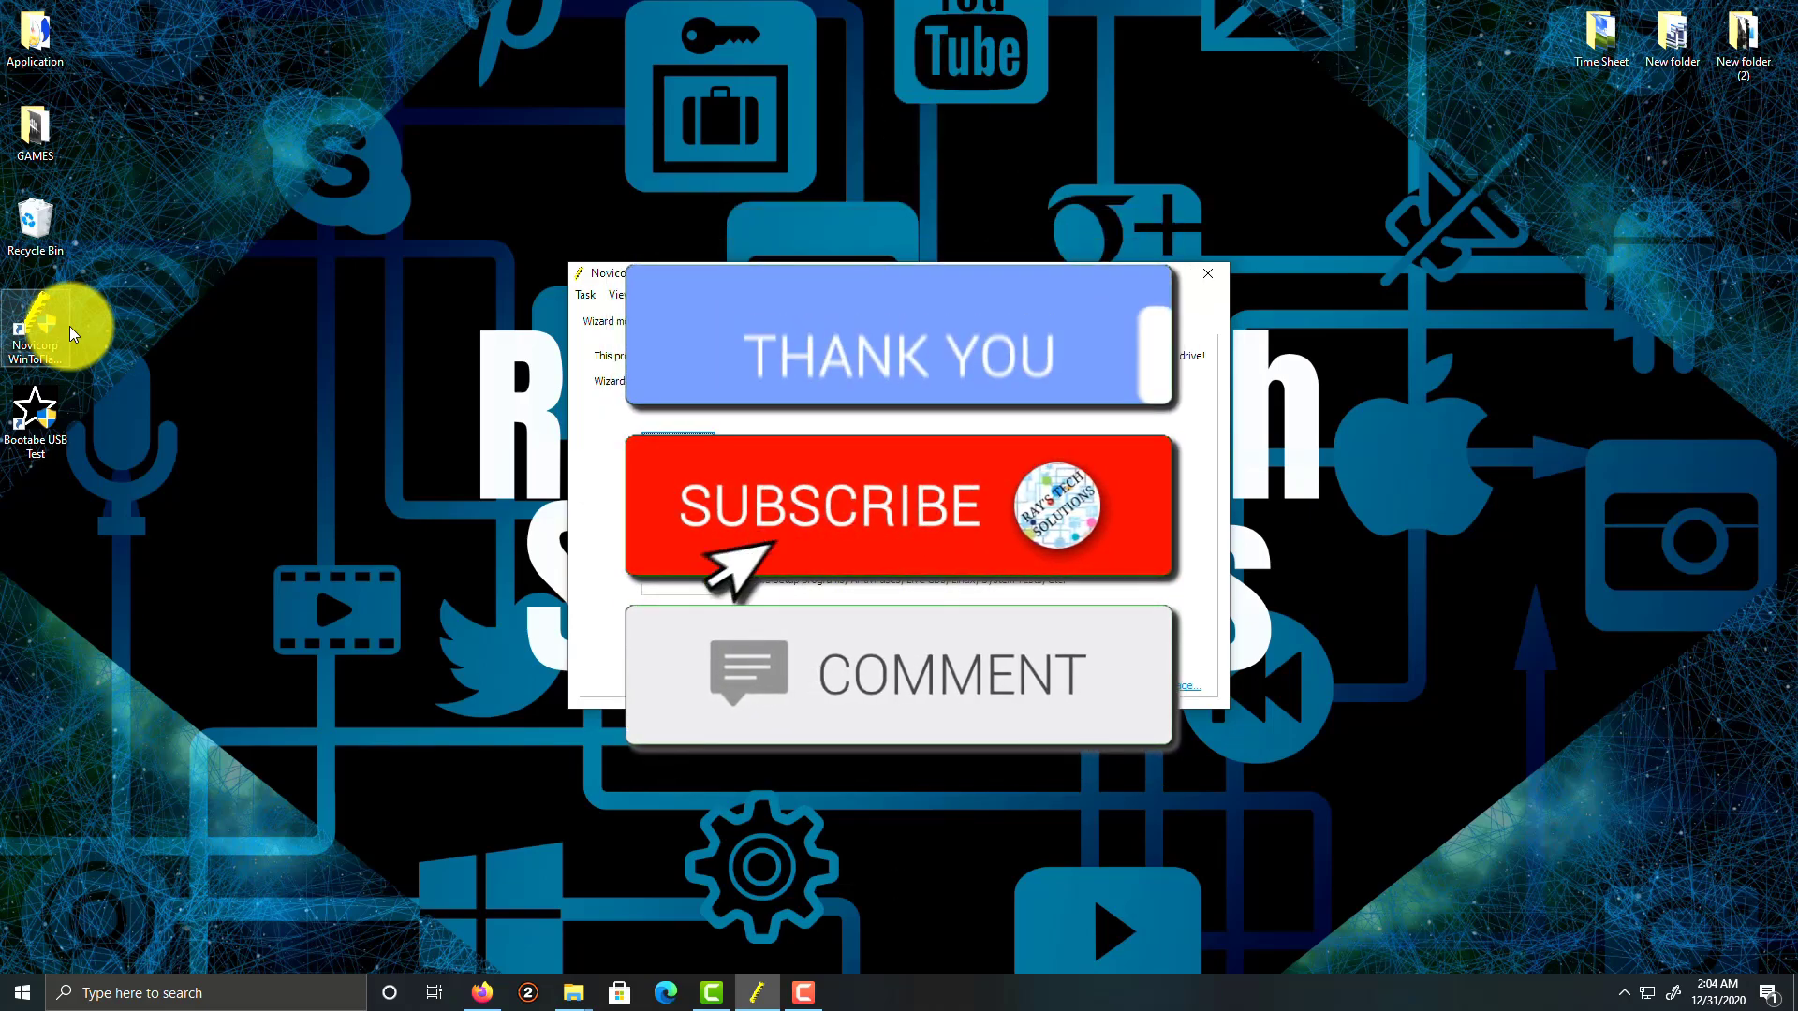
{"action": "left_click", "coordinate": [899, 505]}
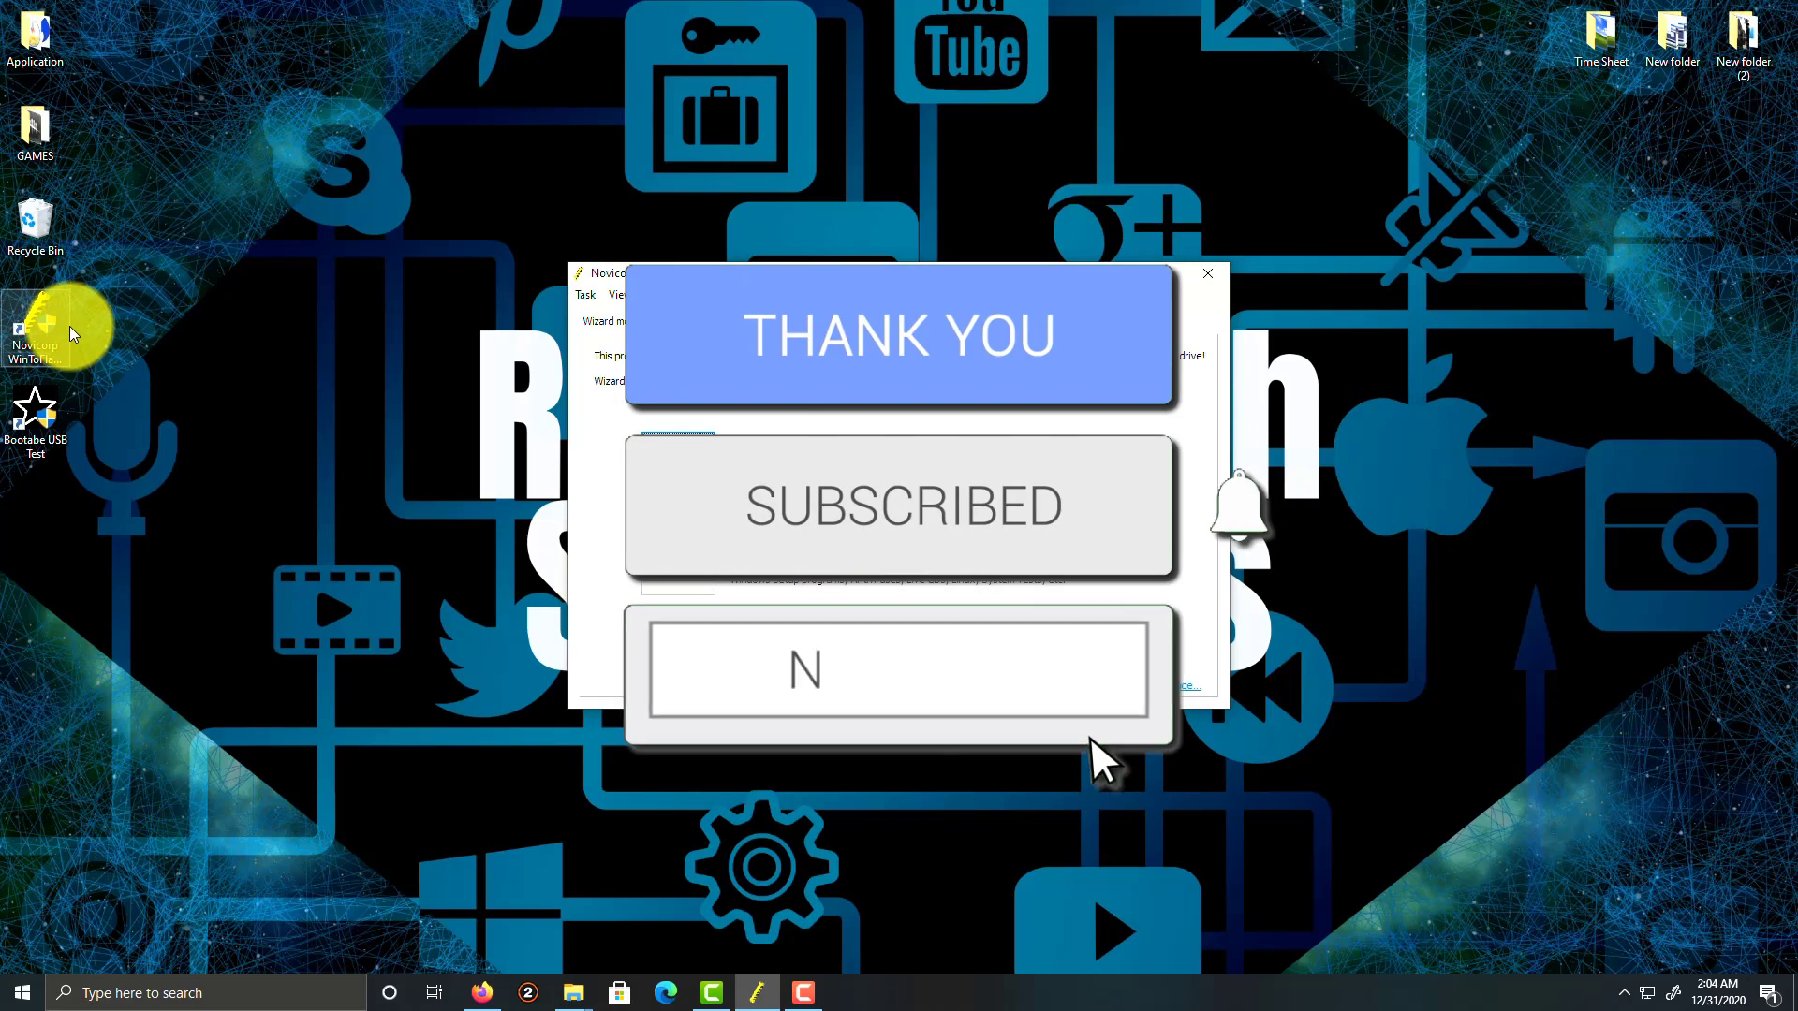